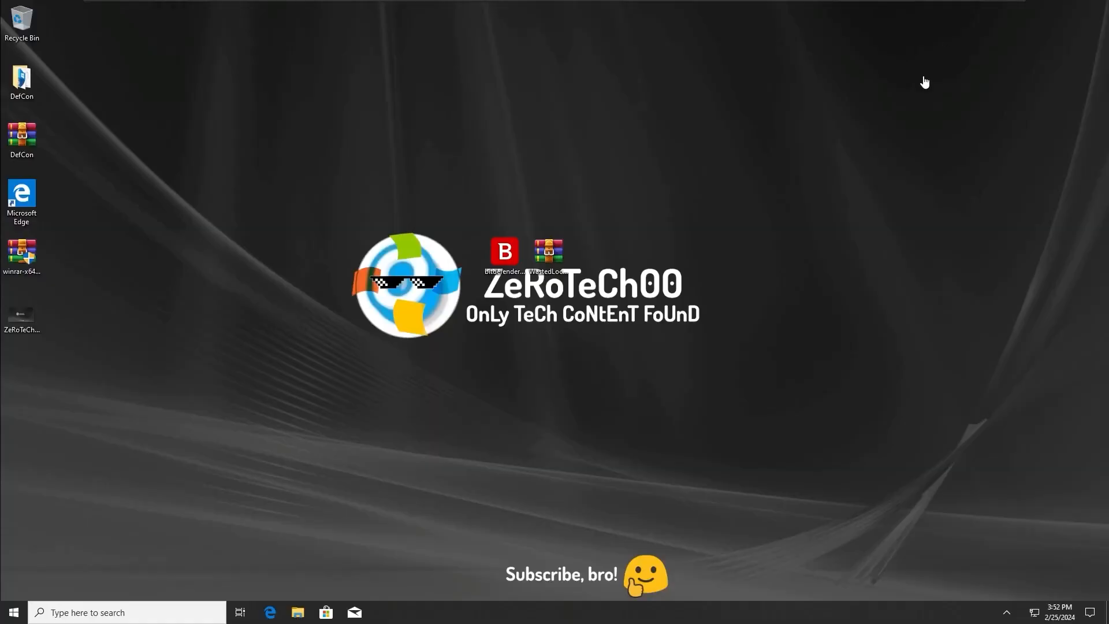
pyautogui.moveTo(724, 279)
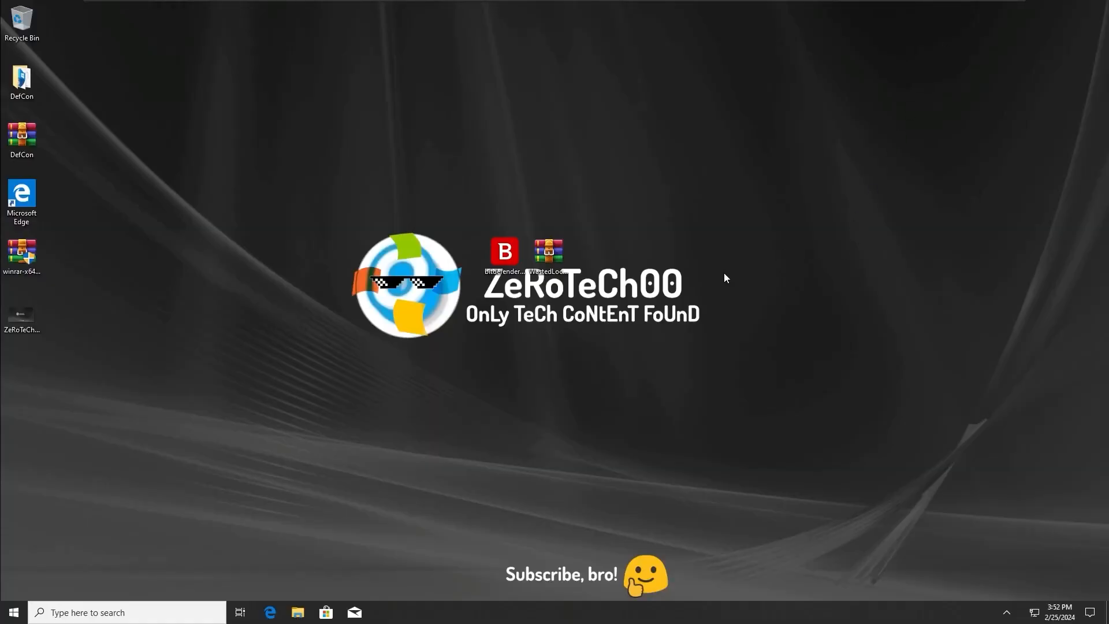
pyautogui.moveTo(720, 263)
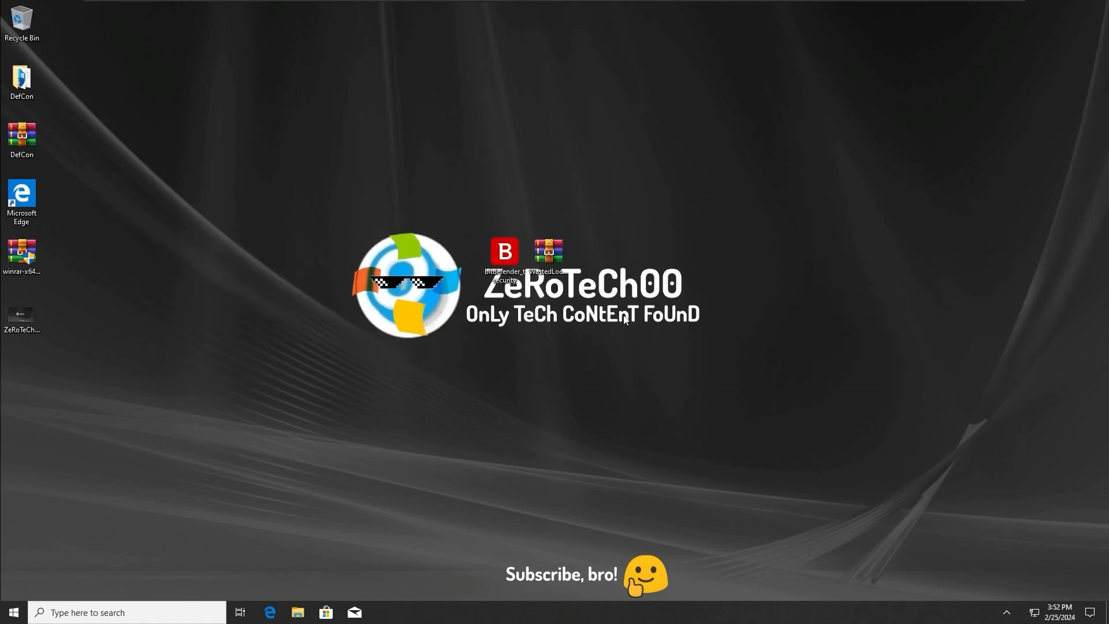
pyautogui.moveTo(600, 300)
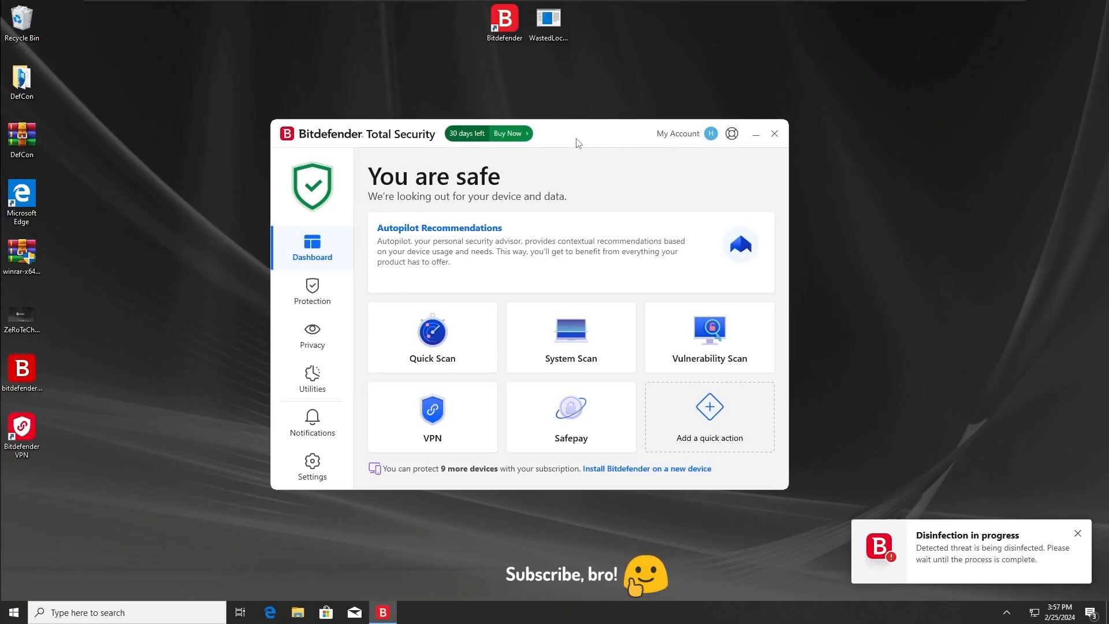
# Step: Launch WastedLocker.exe, dismiss the file-in-use error and decline the Windows Backup offer
pyautogui.click(547, 20)
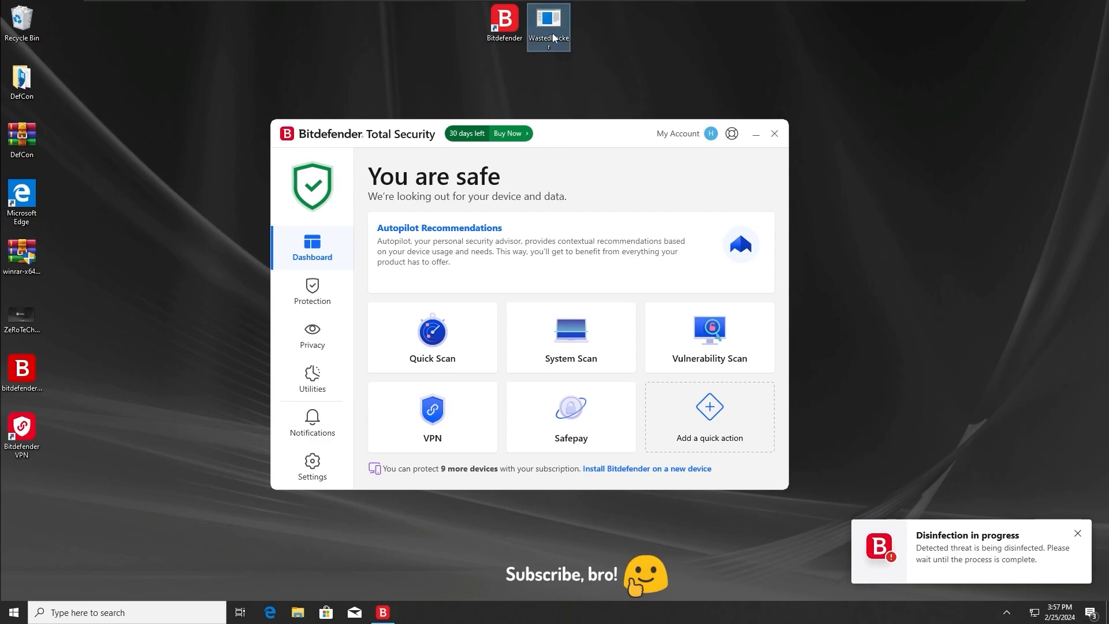
pyautogui.doubleClick(548, 20)
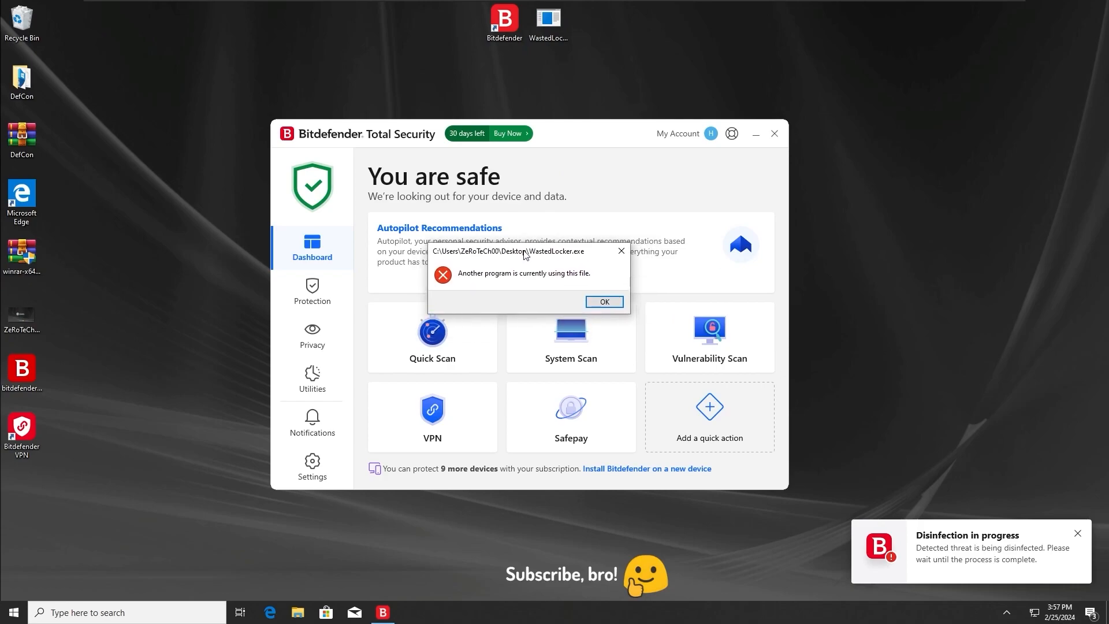
pyautogui.moveTo(511, 282)
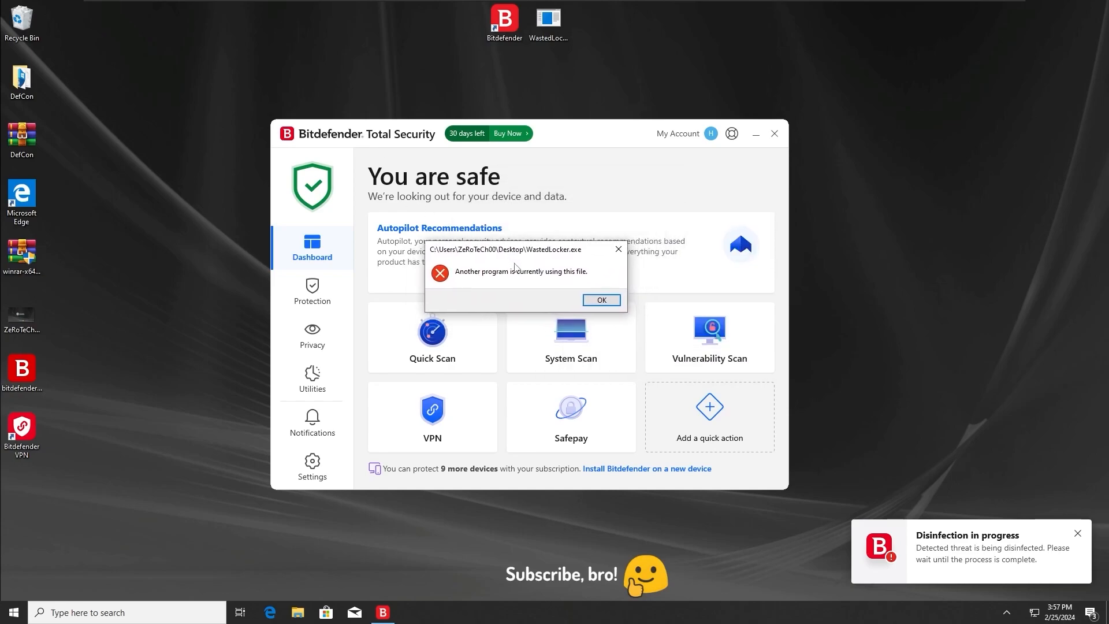
pyautogui.click(600, 301)
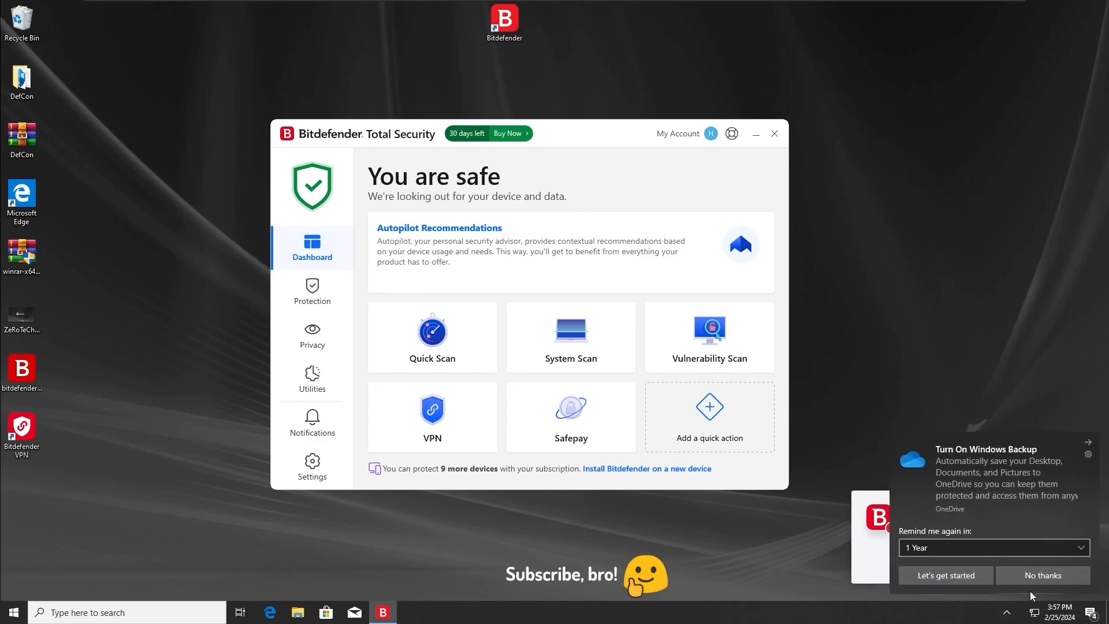
pyautogui.click(1040, 575)
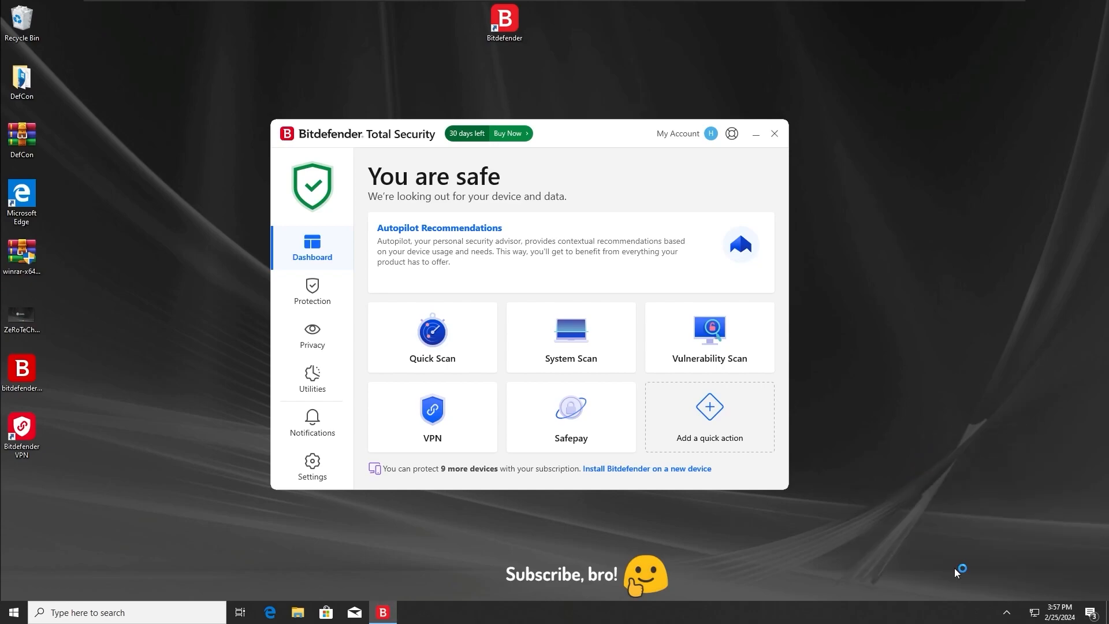
pyautogui.click(311, 423)
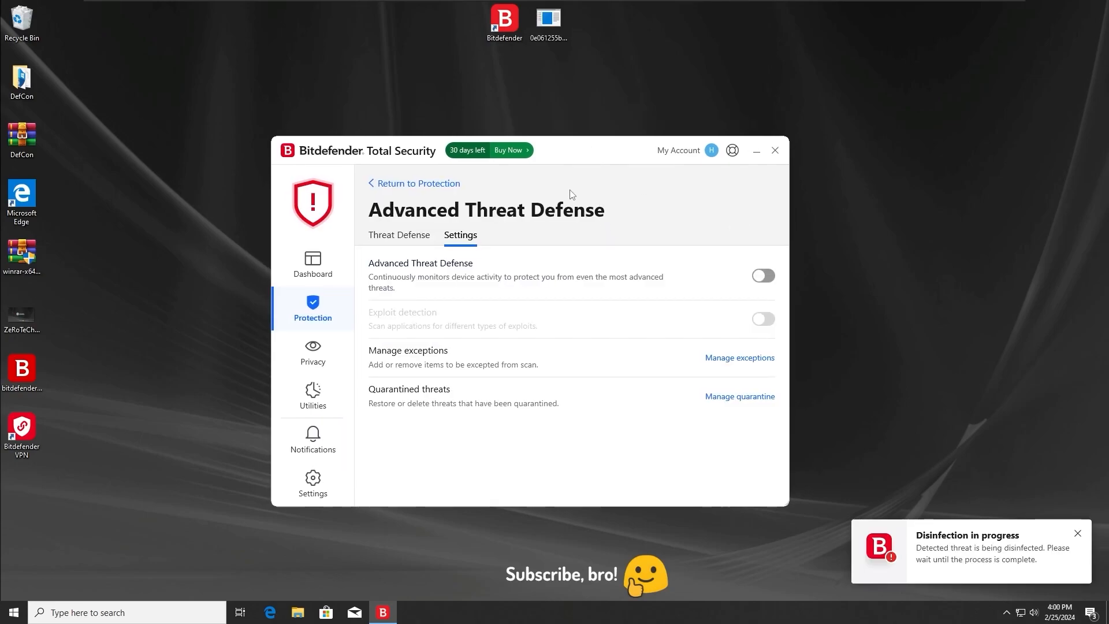
pyautogui.moveTo(623, 263)
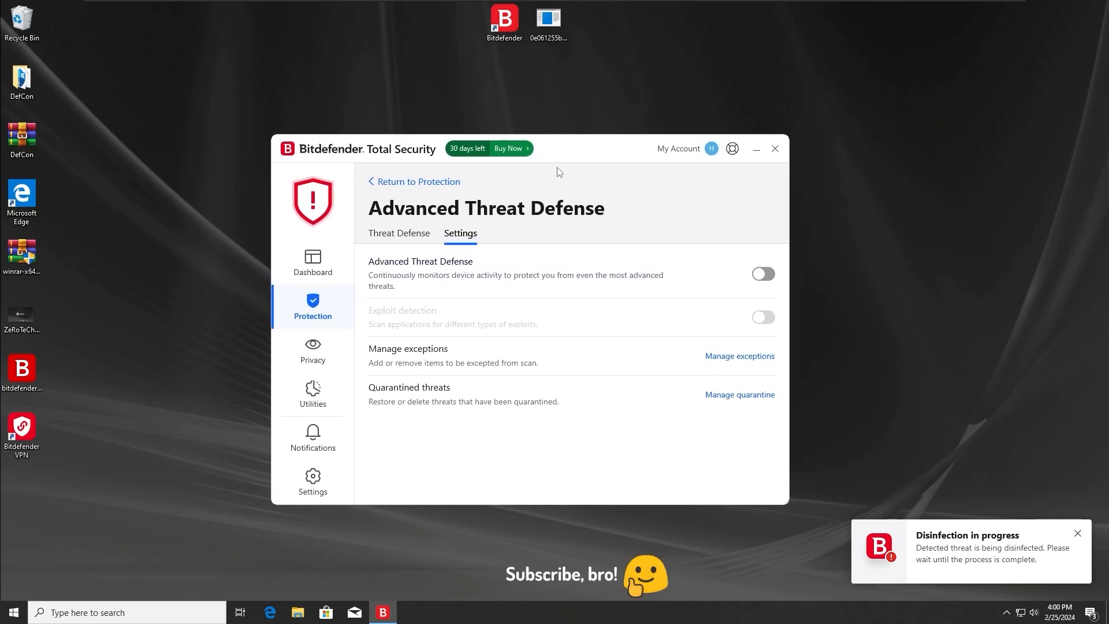
pyautogui.moveTo(959, 558)
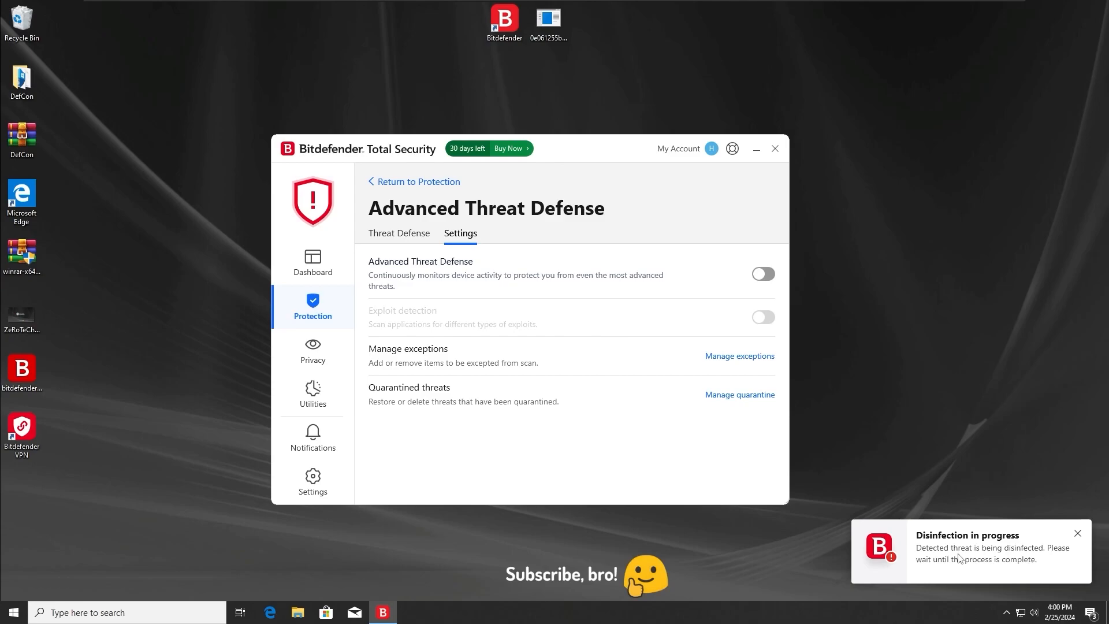
pyautogui.moveTo(959, 557)
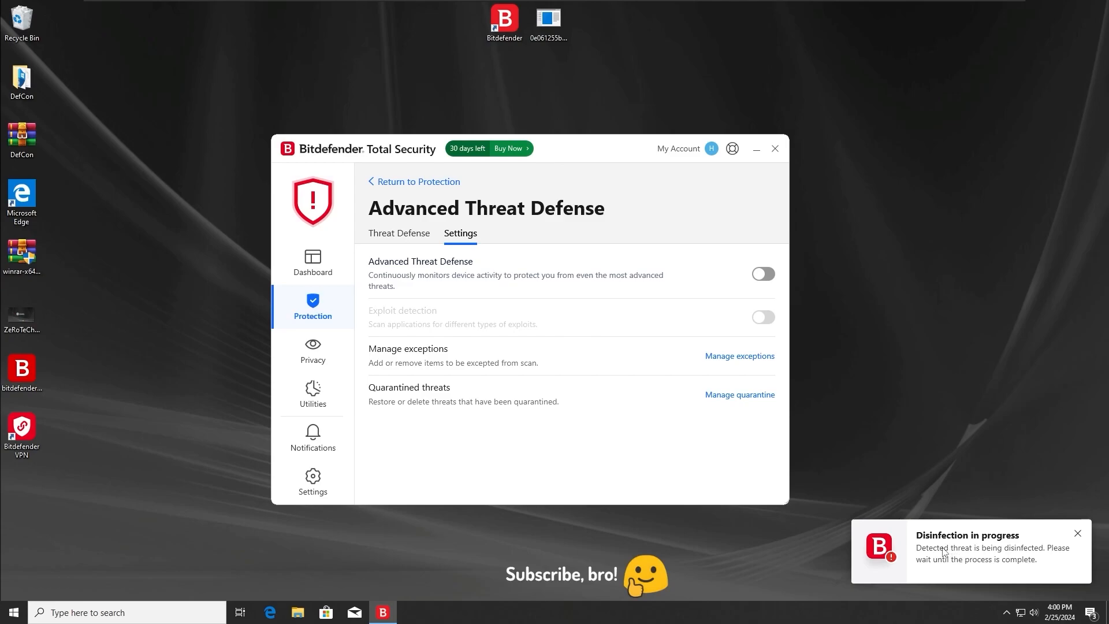
# Step: Let the sample be quarantined and view the Notifications list with the Infected file detected entry
pyautogui.click(547, 19)
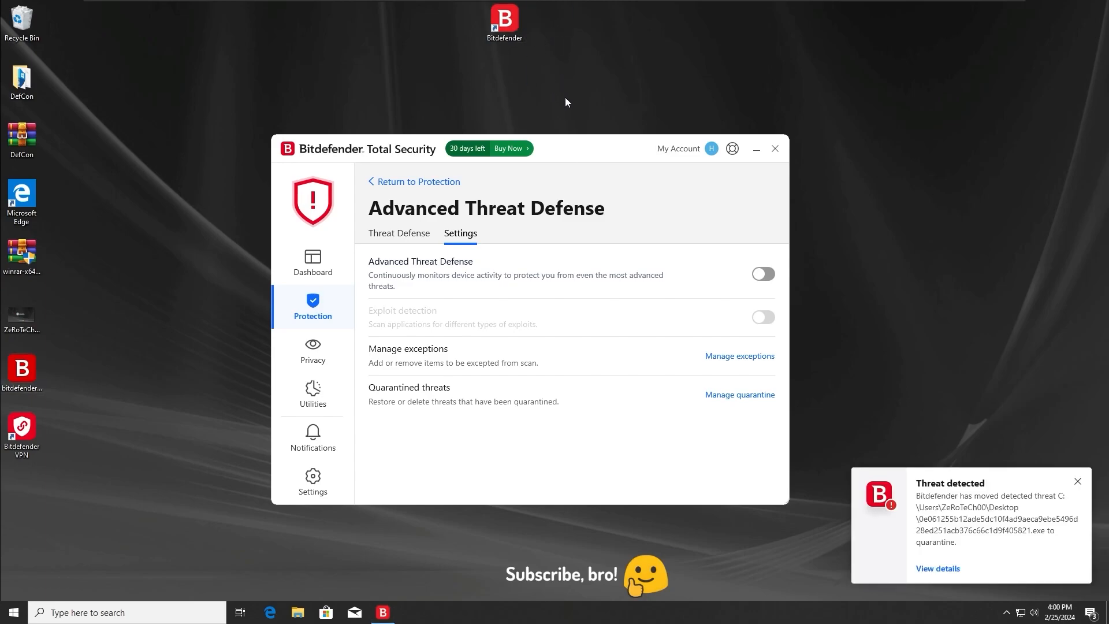
pyautogui.moveTo(957, 563)
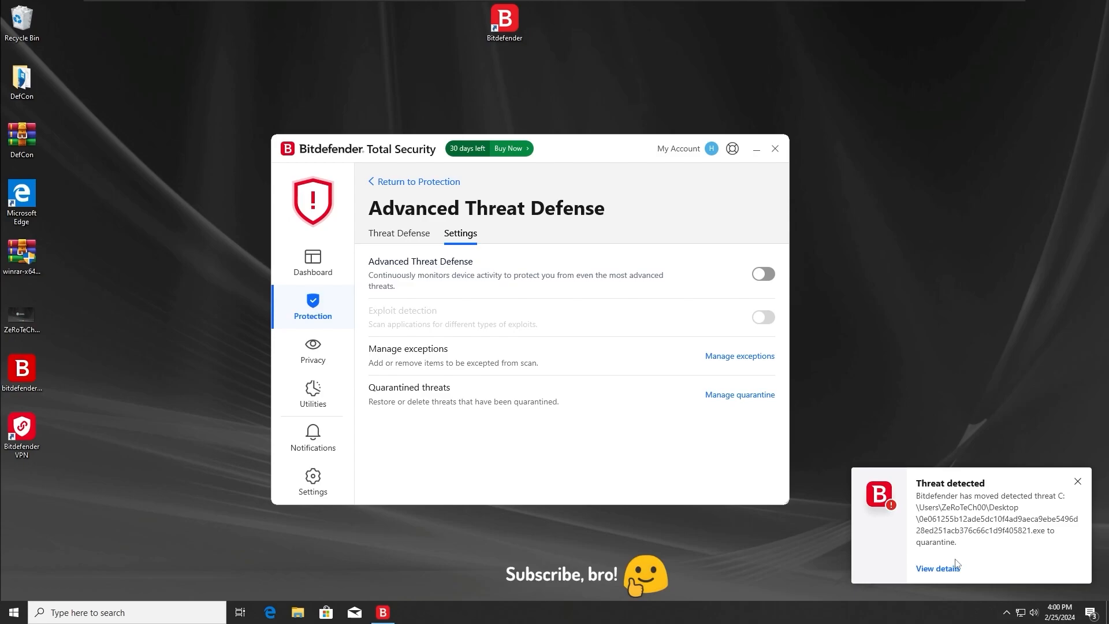
pyautogui.moveTo(994, 526)
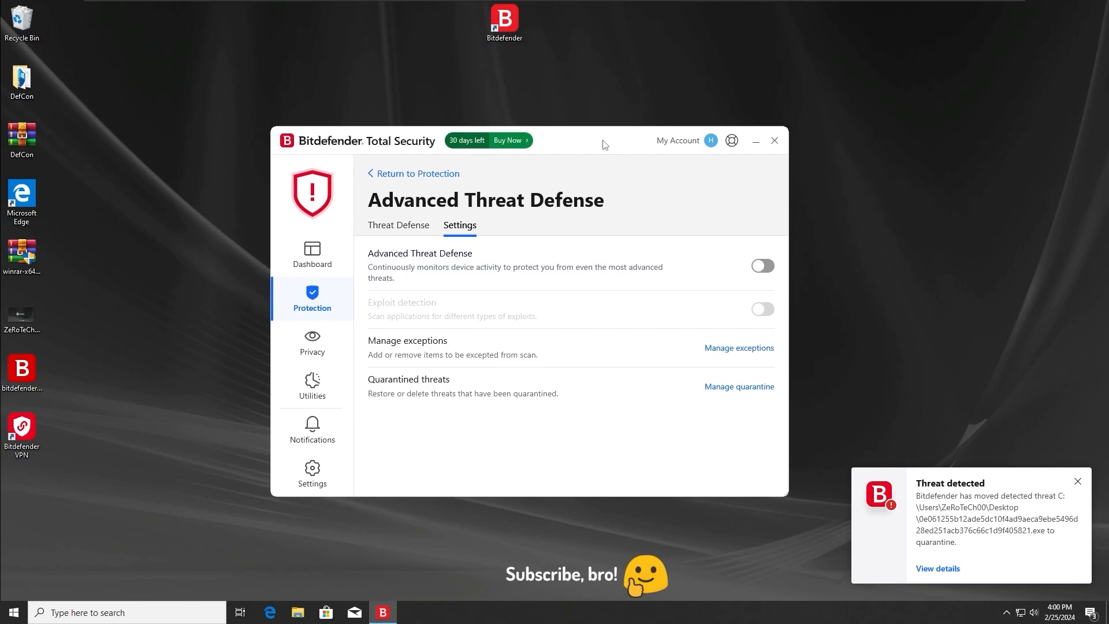
pyautogui.moveTo(786, 306)
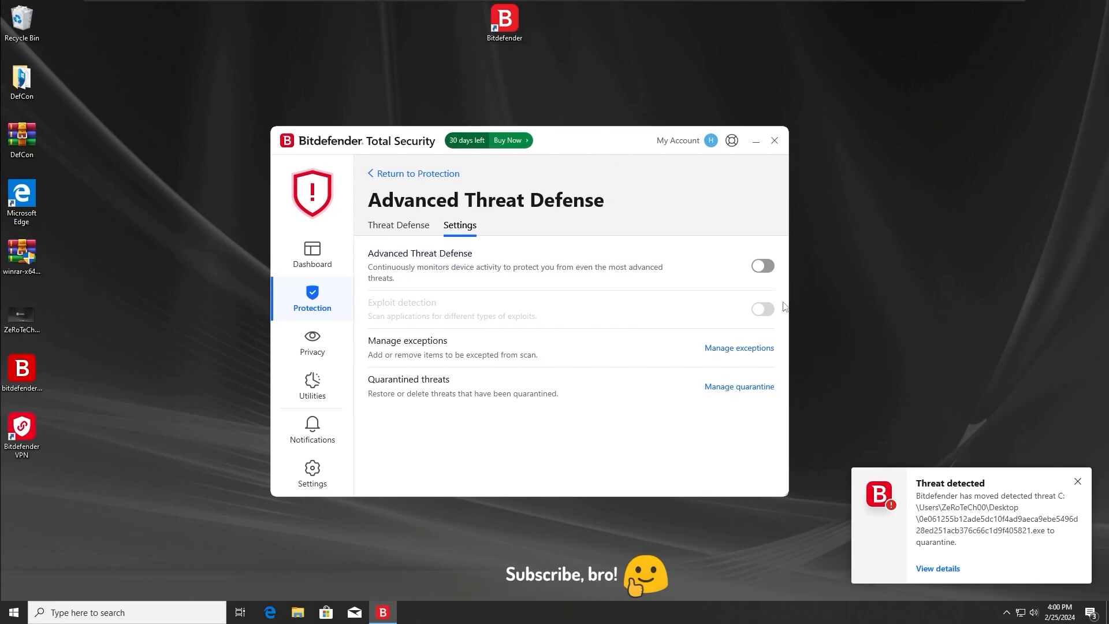
pyautogui.click(1076, 481)
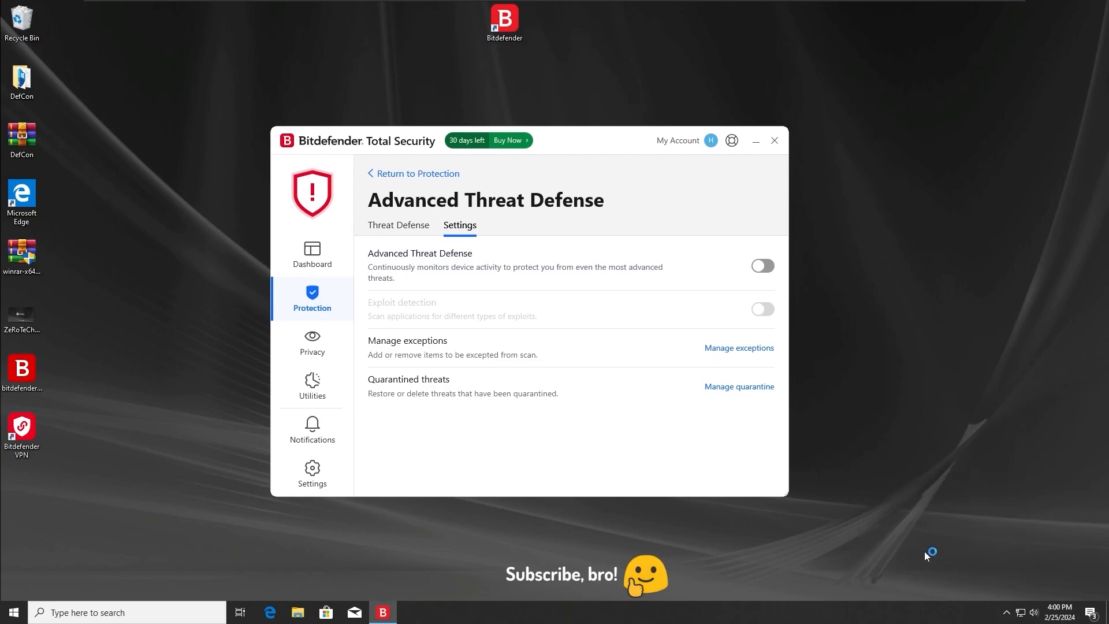
pyautogui.click(312, 430)
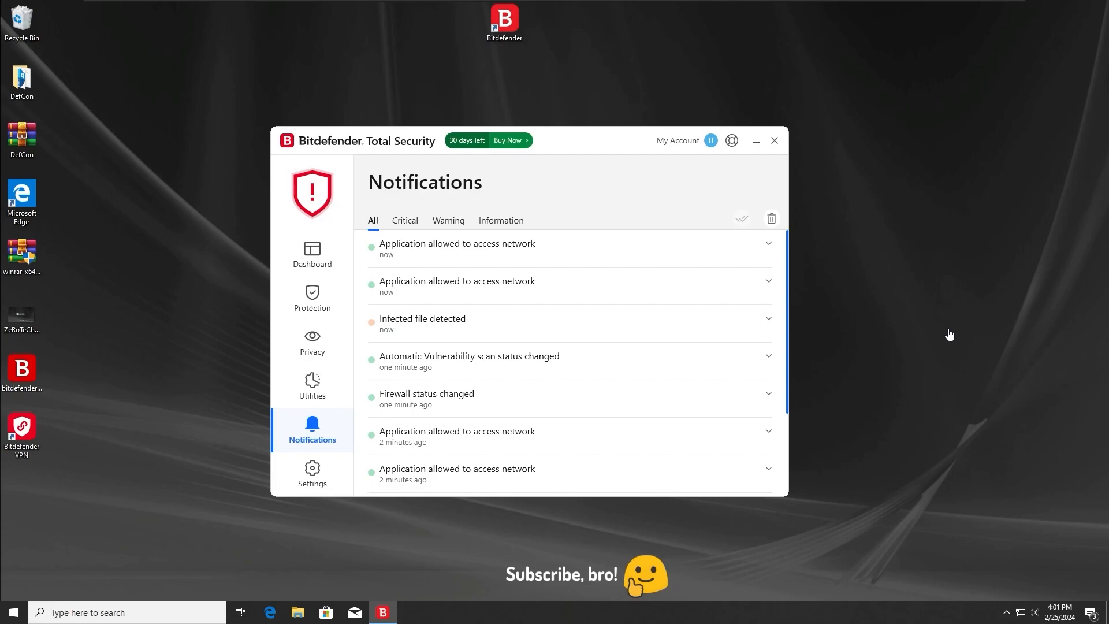
pyautogui.moveTo(1103, 284)
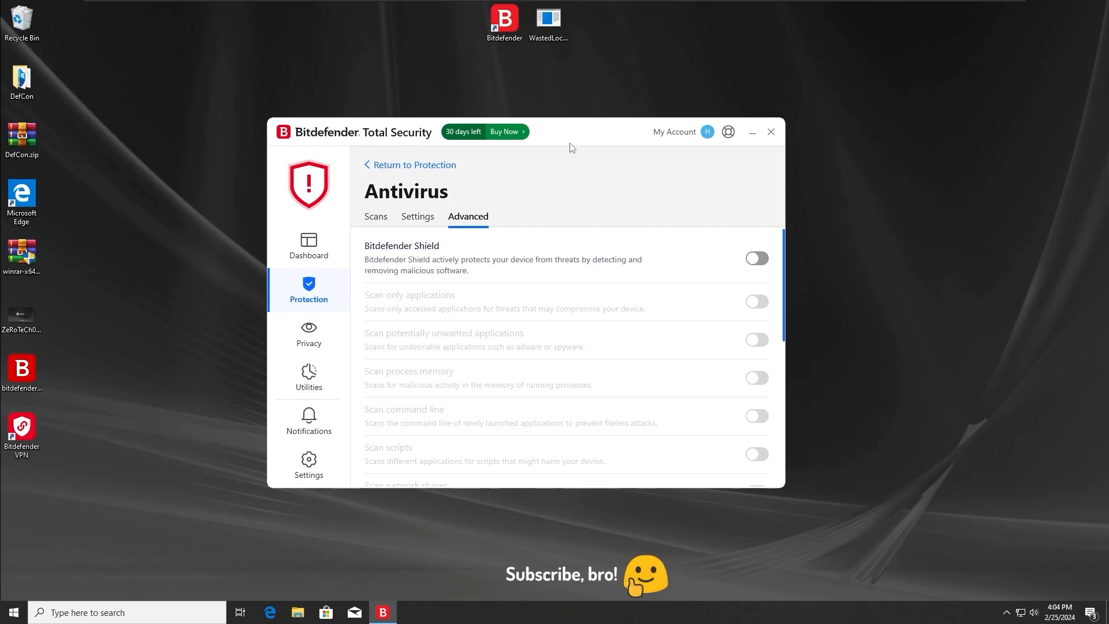
pyautogui.moveTo(479, 200)
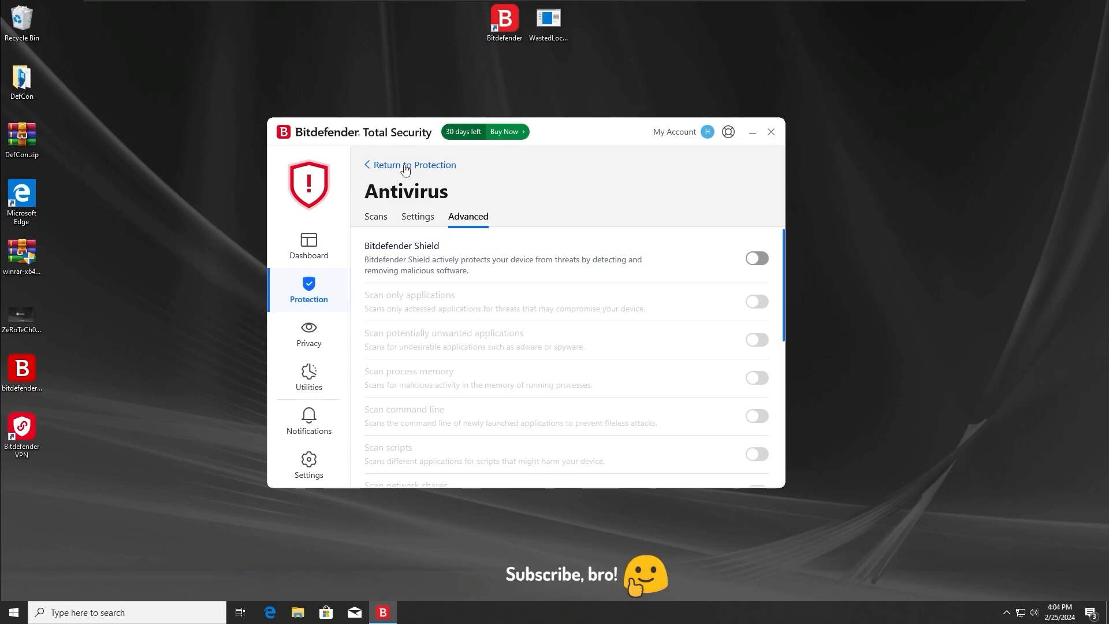
# Step: Review the Antivirus Scans and Advanced settings showing Bitdefender Shield off while the sample runs
pyautogui.click(415, 165)
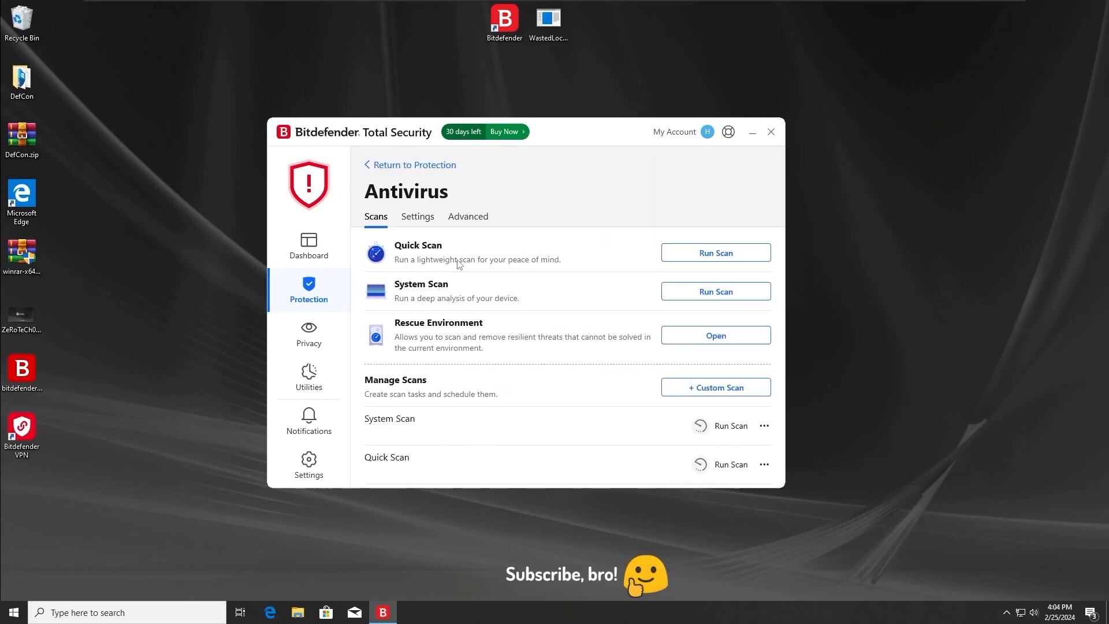
pyautogui.click(467, 216)
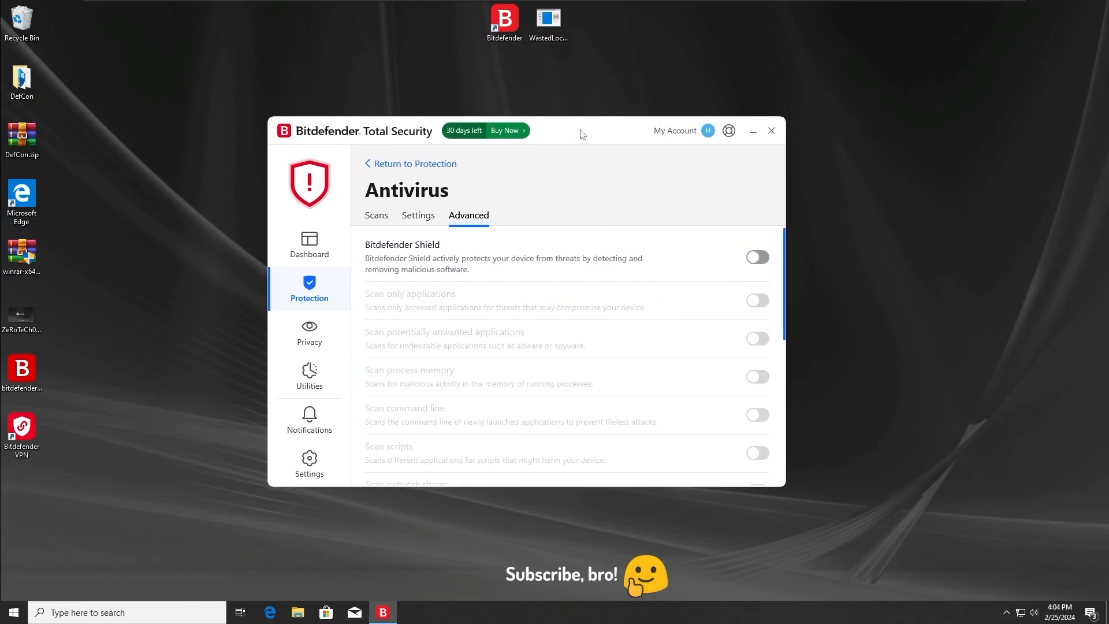
pyautogui.moveTo(569, 132)
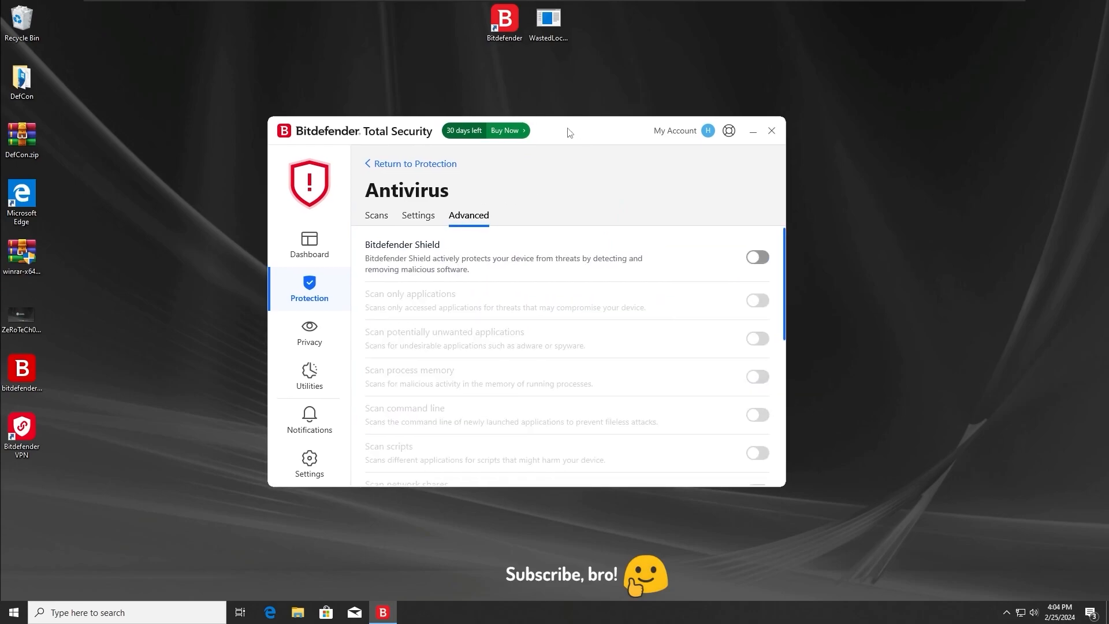
pyautogui.click(548, 21)
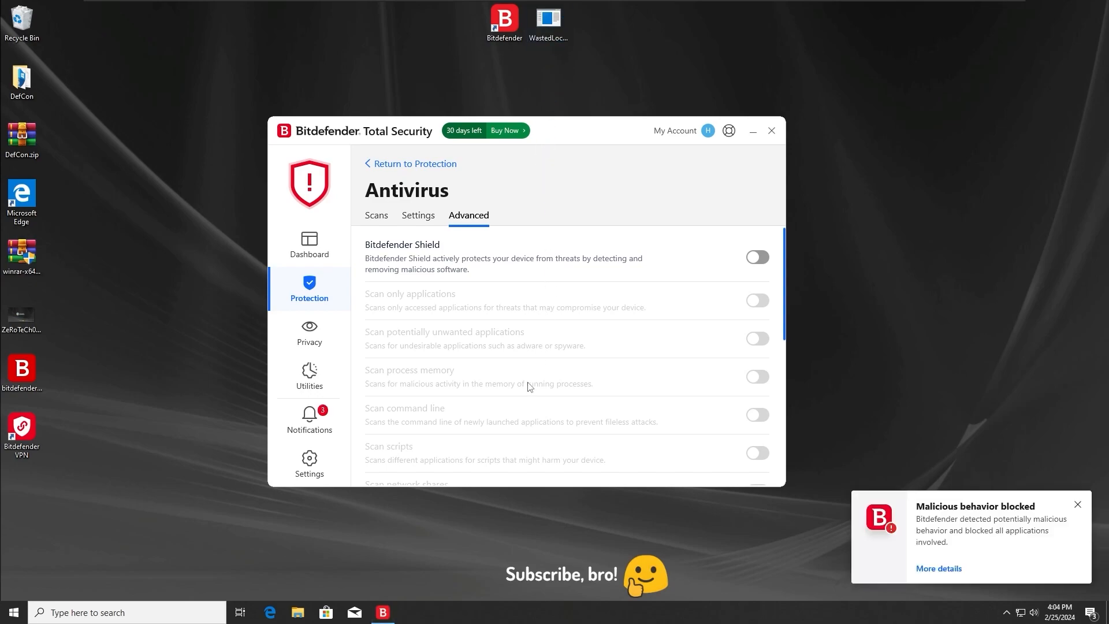
pyautogui.moveTo(933, 477)
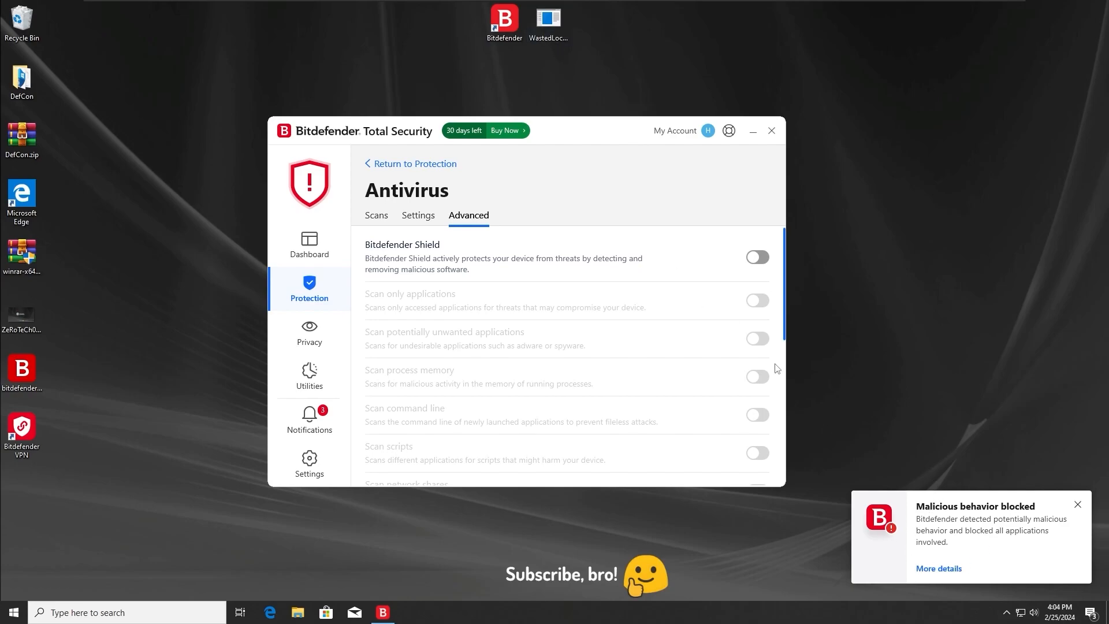
pyautogui.moveTo(899, 524)
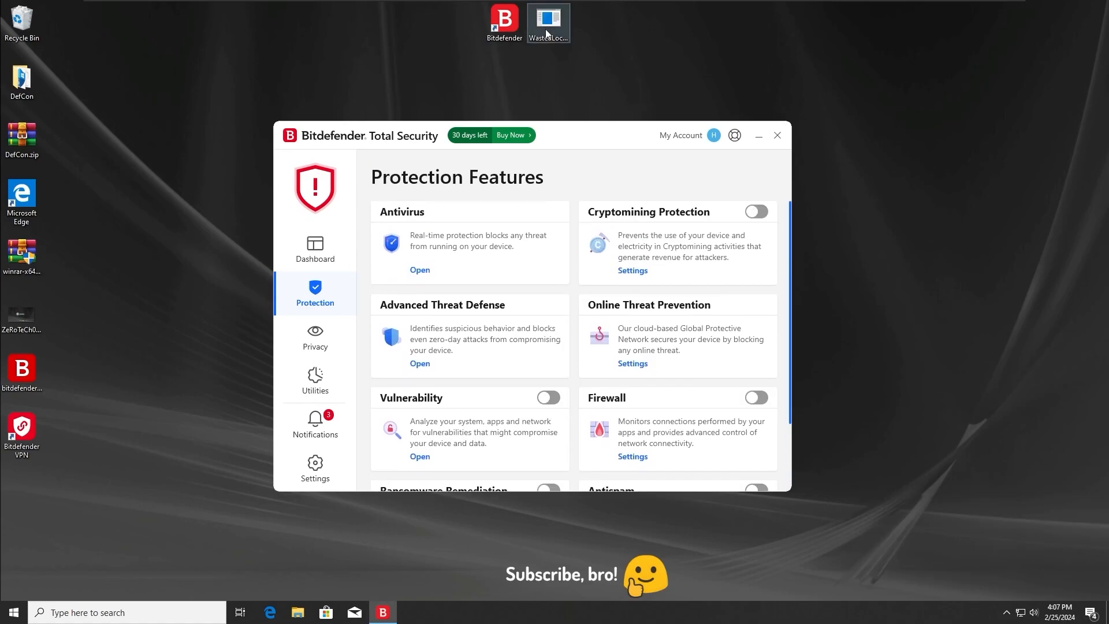
pyautogui.moveTo(527, 263)
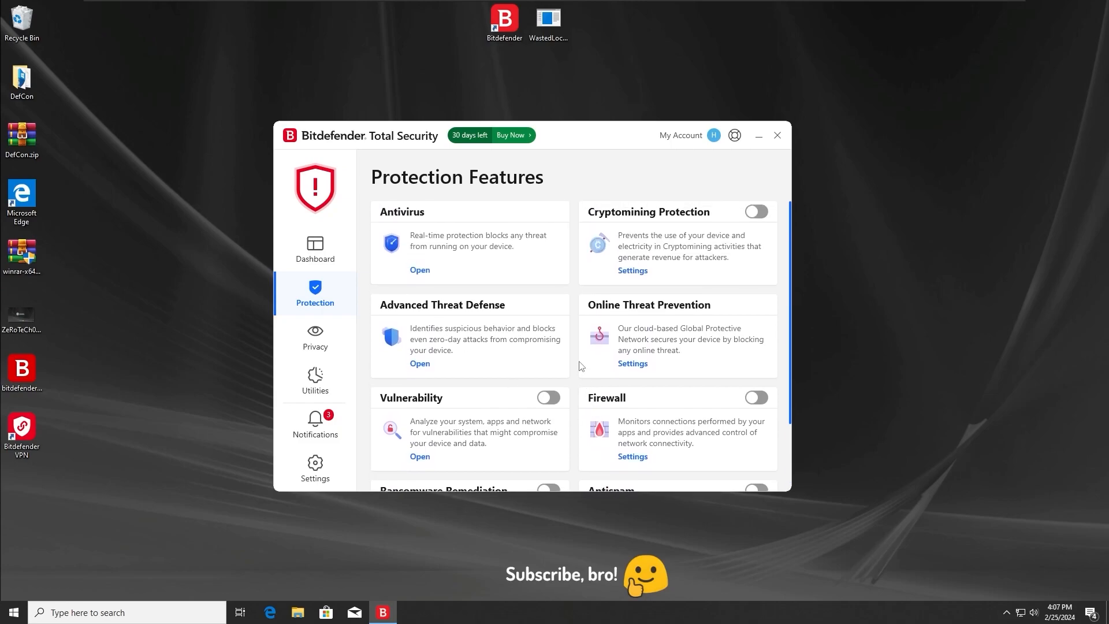
pyautogui.moveTo(580, 186)
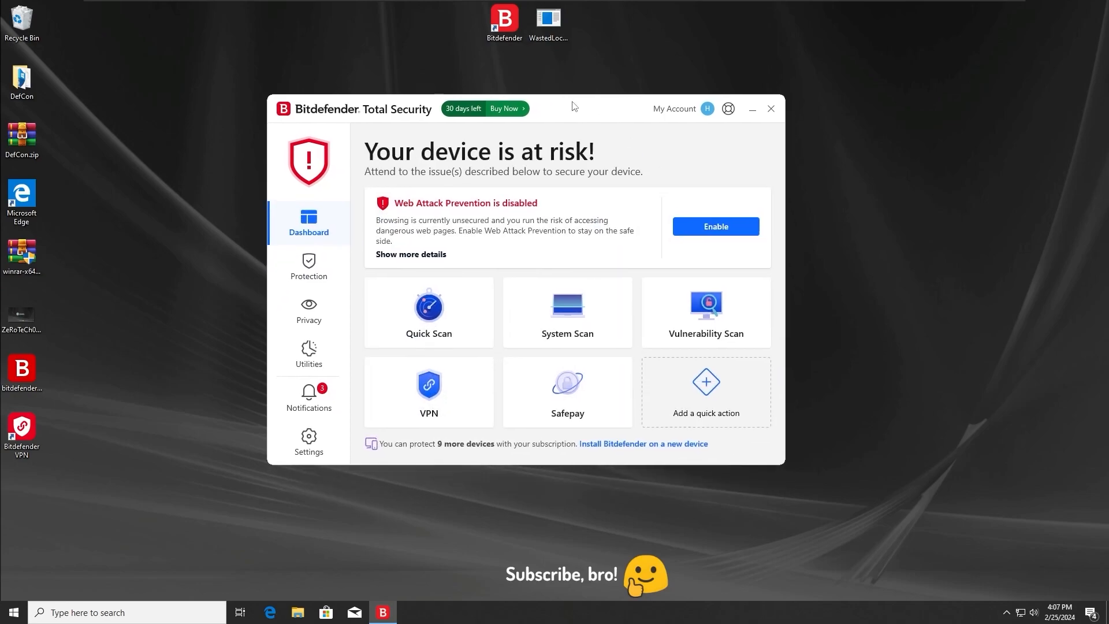
pyautogui.moveTo(361, 131)
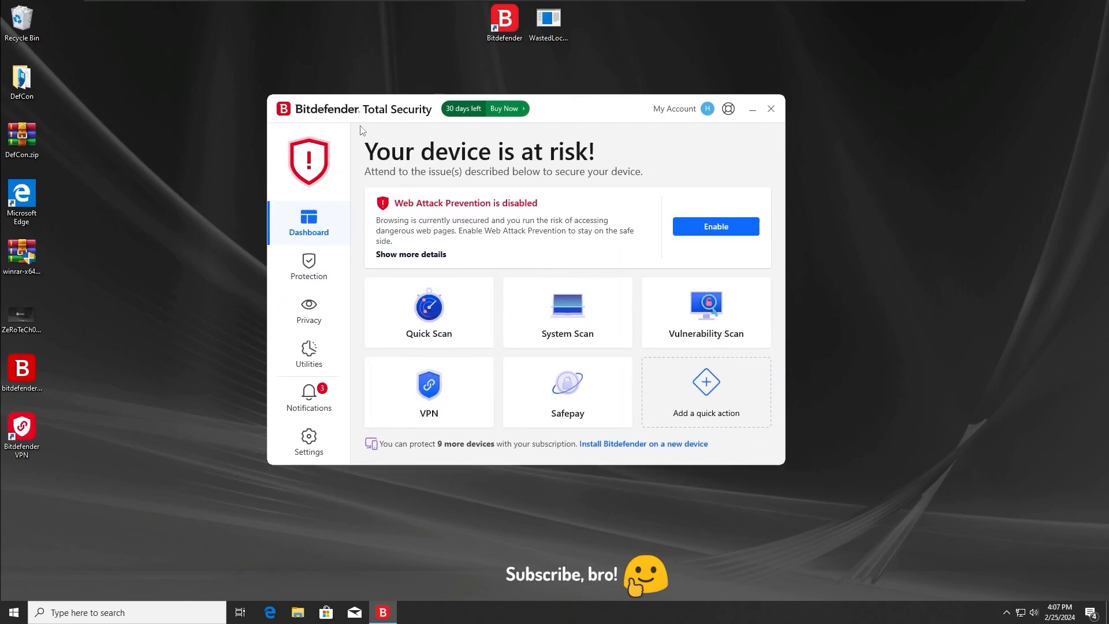
pyautogui.moveTo(598, 132)
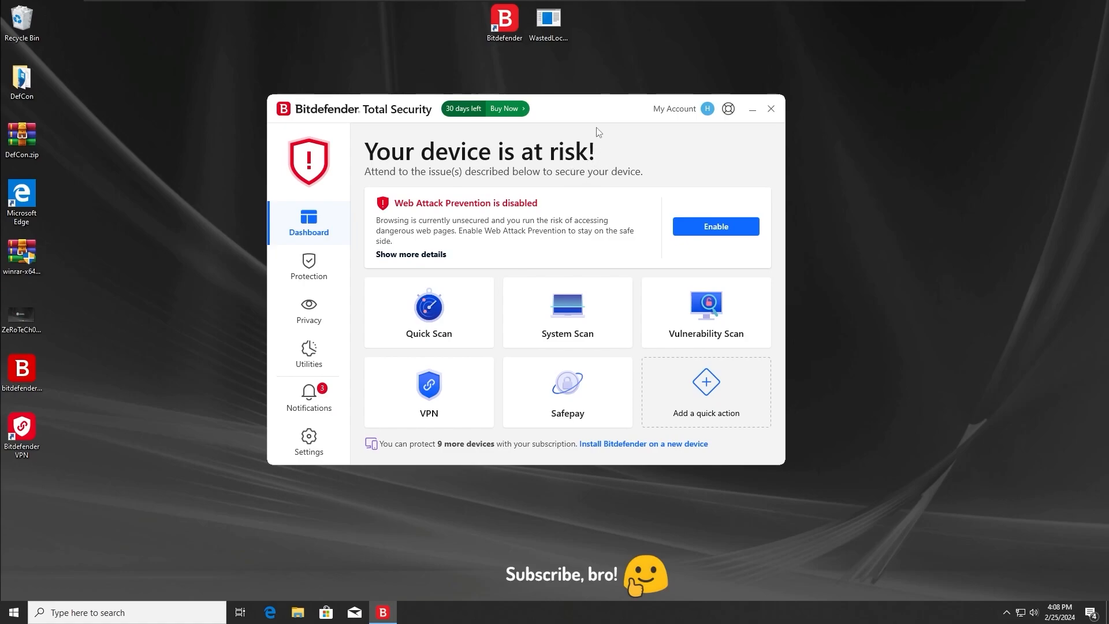
# Step: Enable Web Attack Prevention from the dashboard warning so it reports You are safe
pyautogui.click(548, 23)
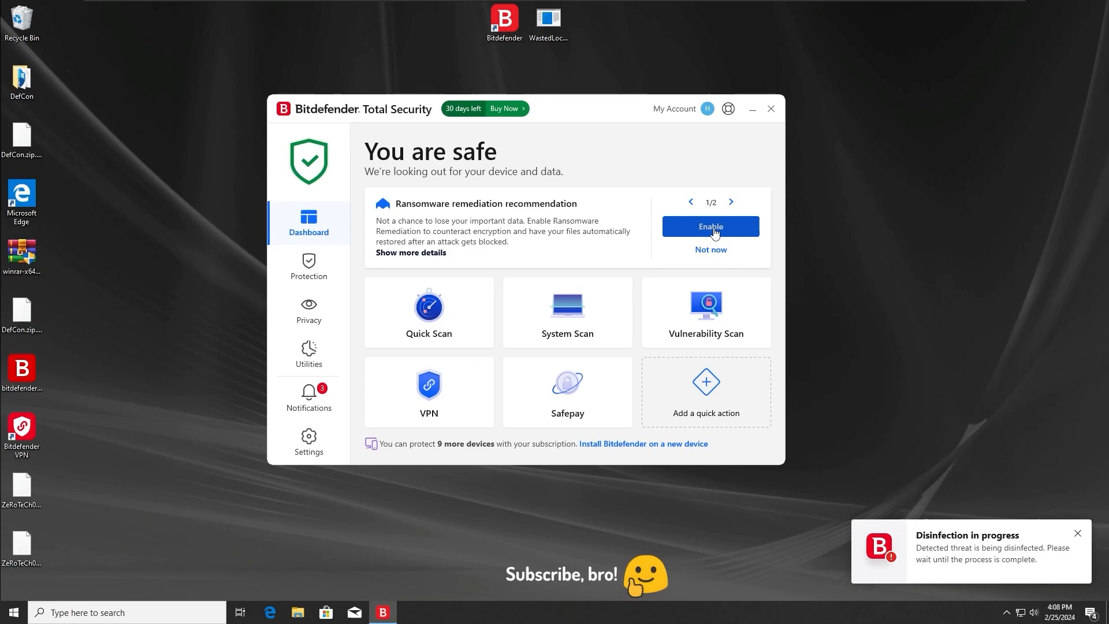
pyautogui.click(730, 201)
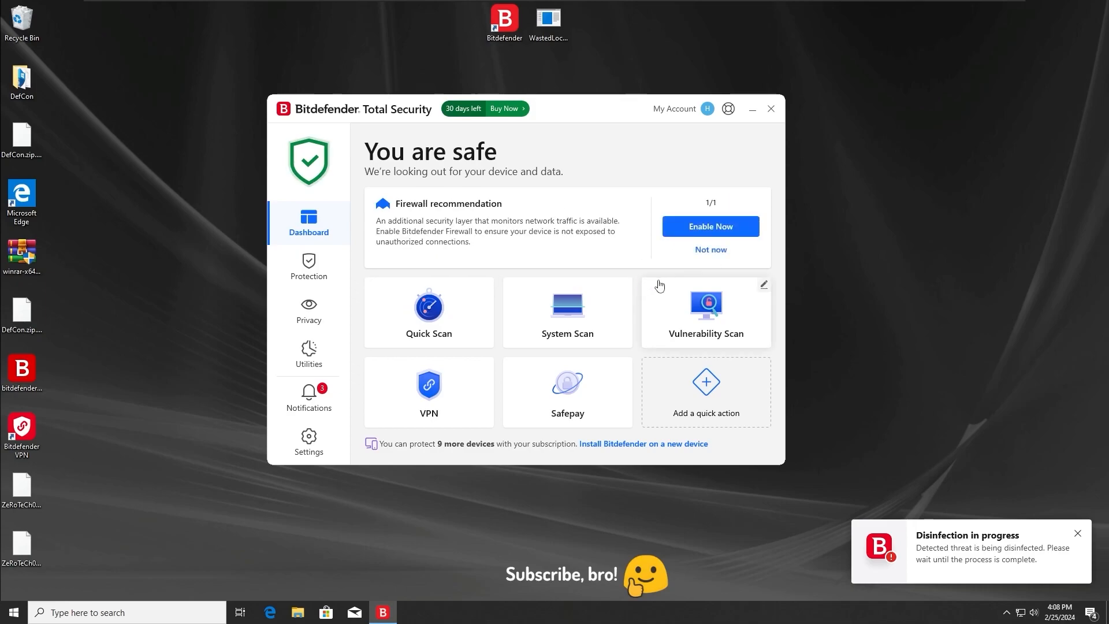
# Step: Enable the Firewall from its recommendation card while disinfection removes the sample
pyautogui.click(709, 227)
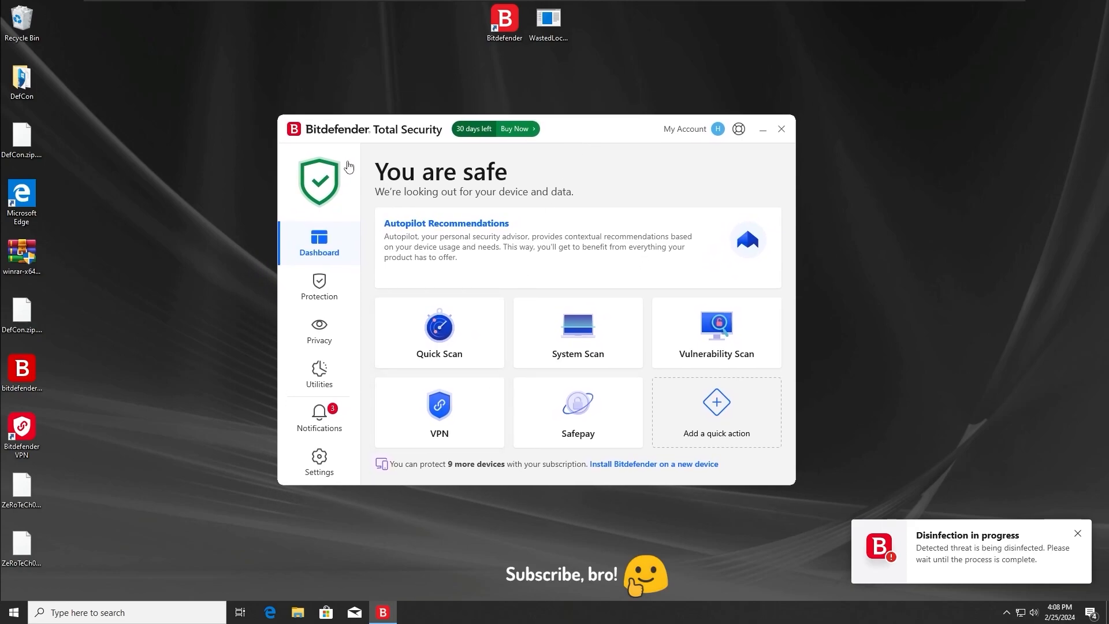
pyautogui.moveTo(188, 453)
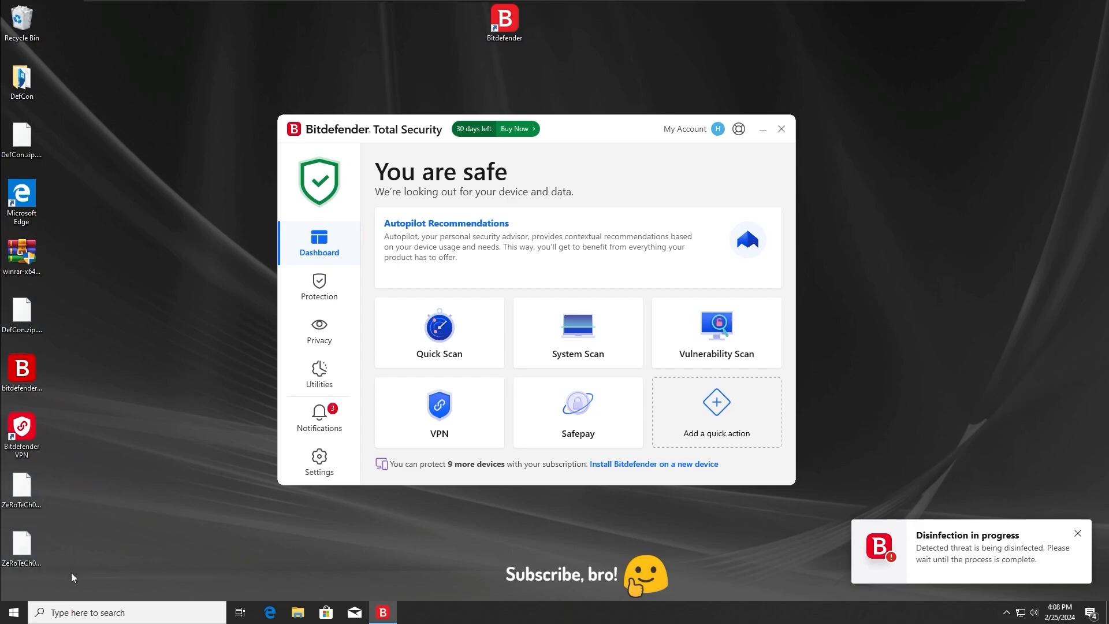
pyautogui.click(21, 487)
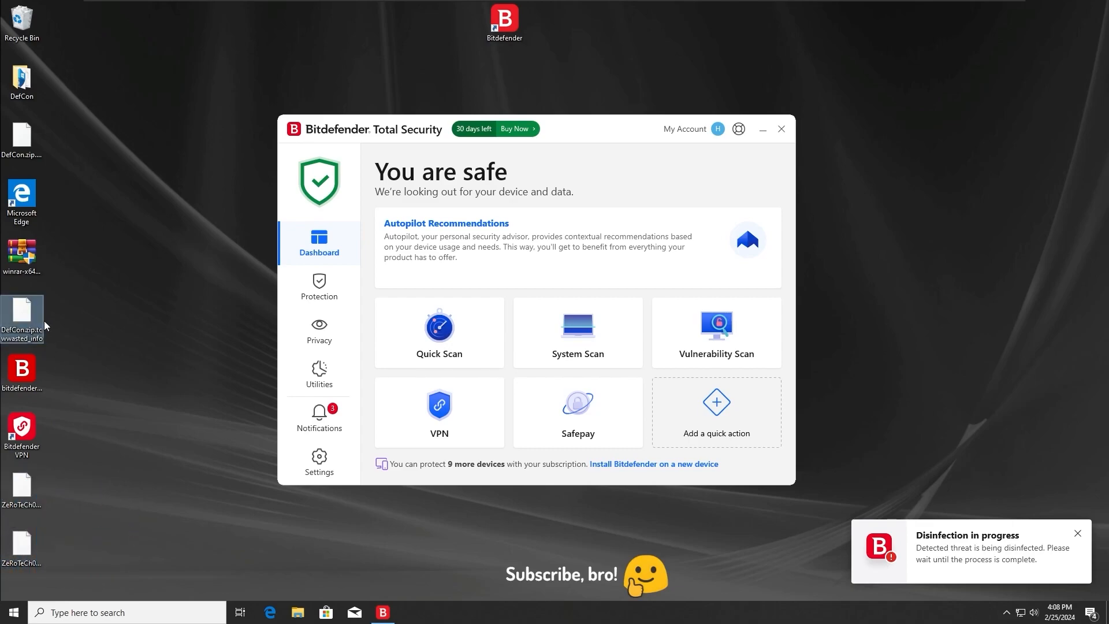
pyautogui.moveTo(23, 319)
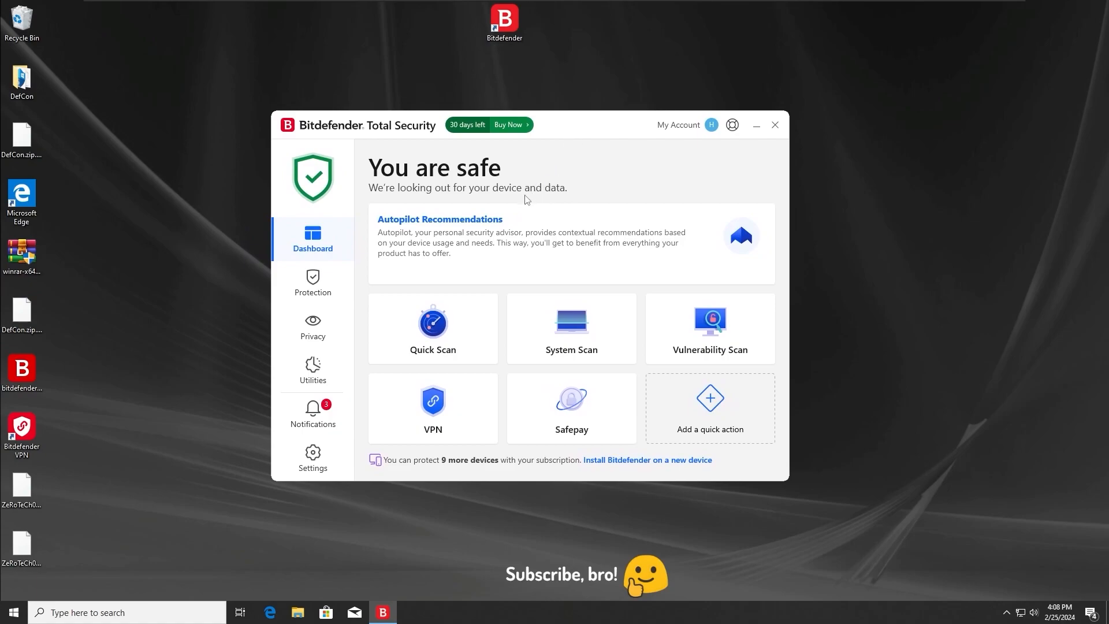
pyautogui.click(312, 413)
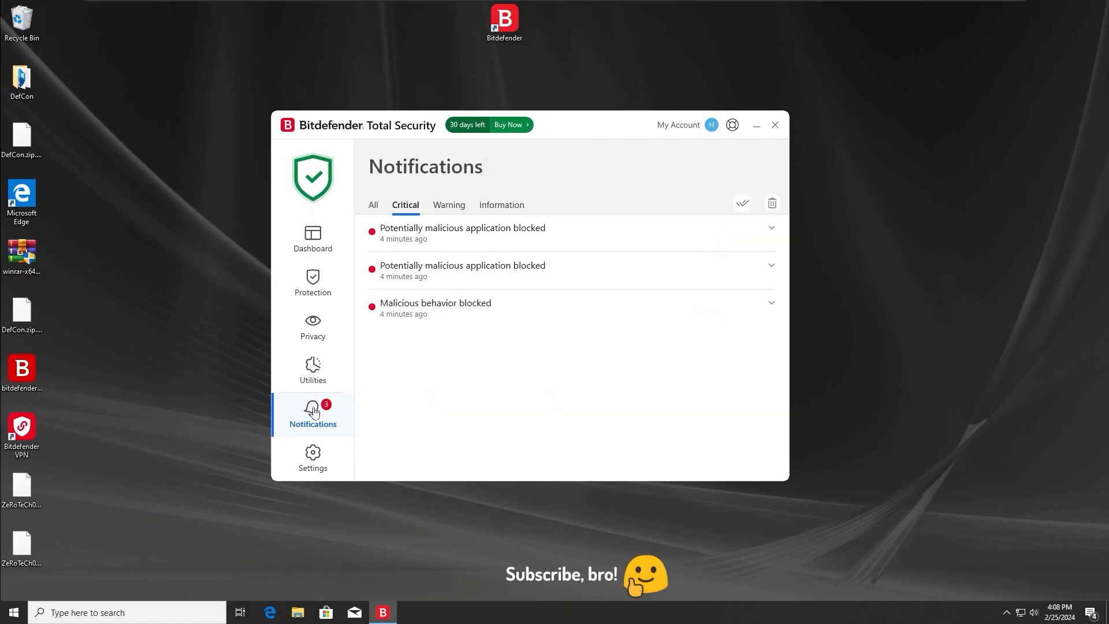
pyautogui.click(312, 240)
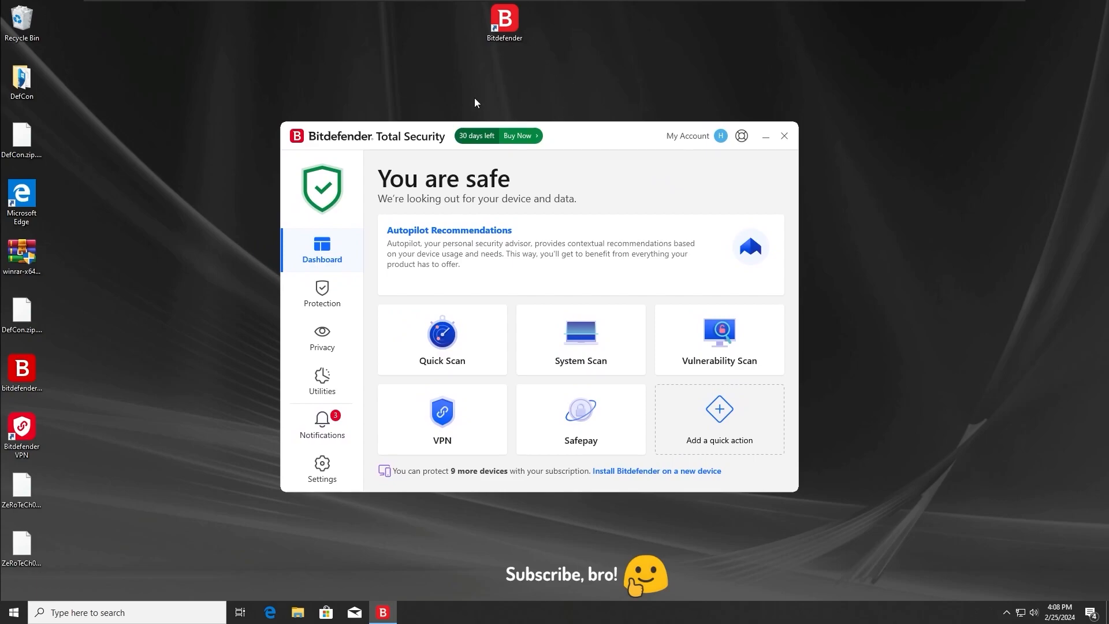
pyautogui.rightClick(474, 103)
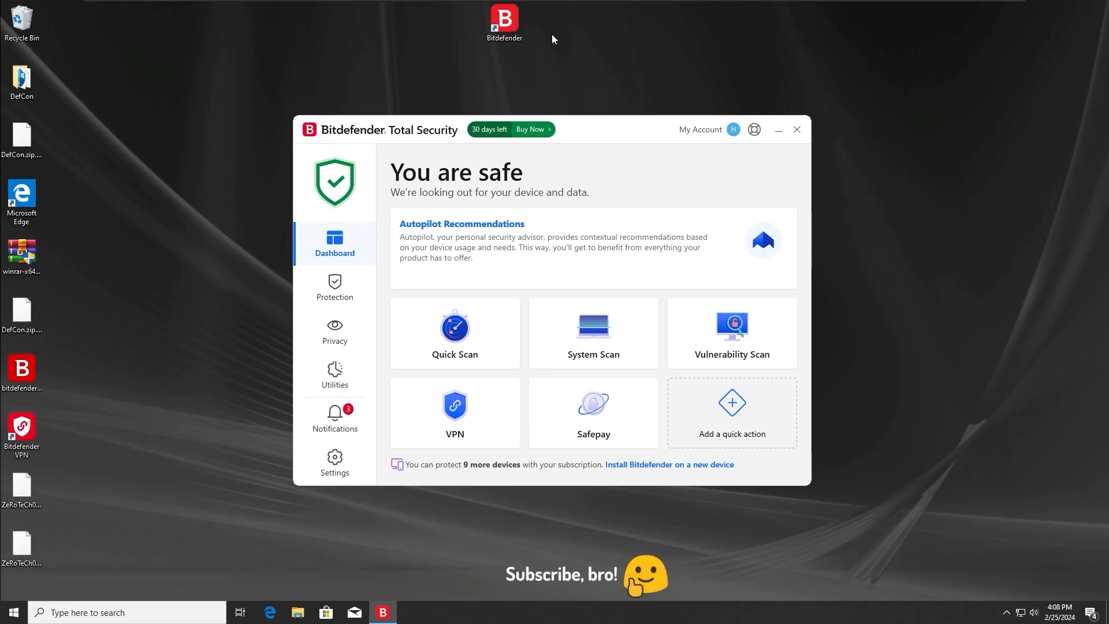
pyautogui.click(335, 418)
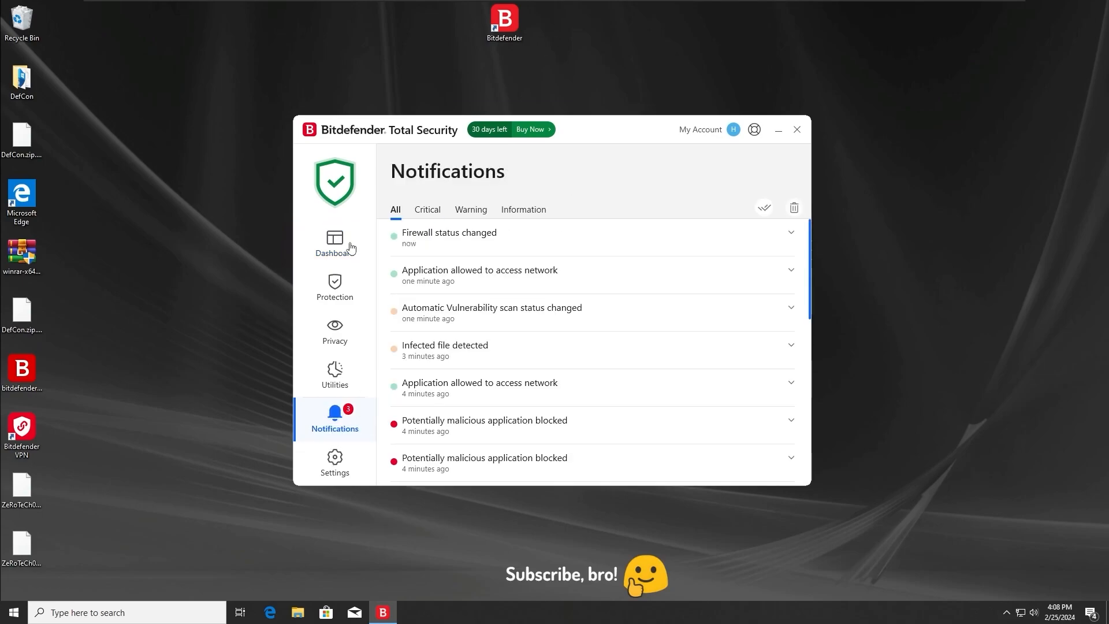
pyautogui.click(333, 241)
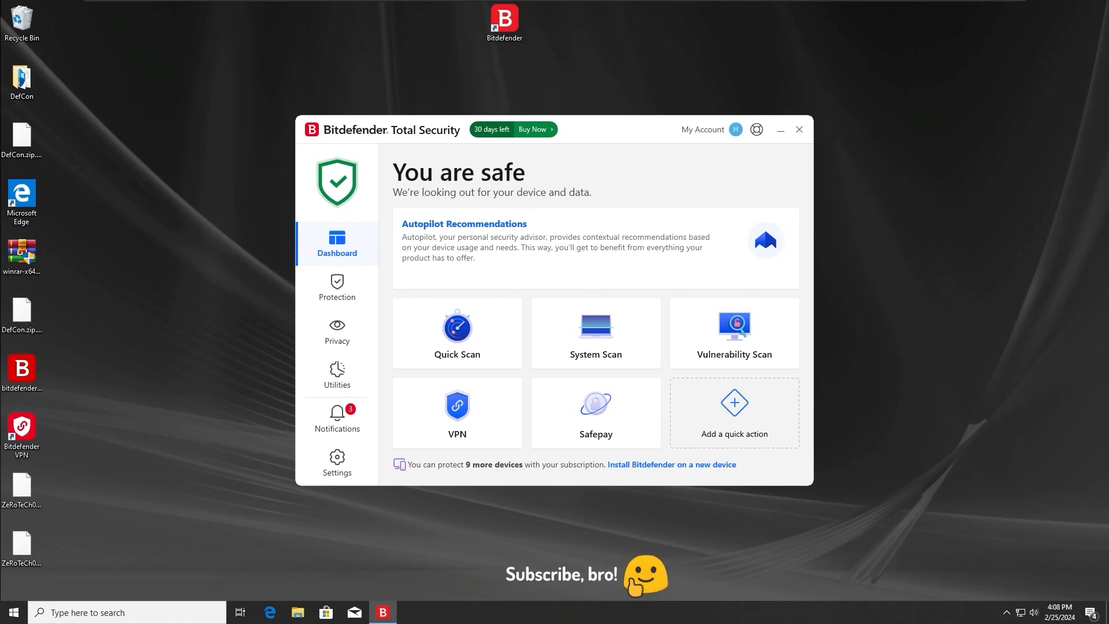
pyautogui.click(456, 332)
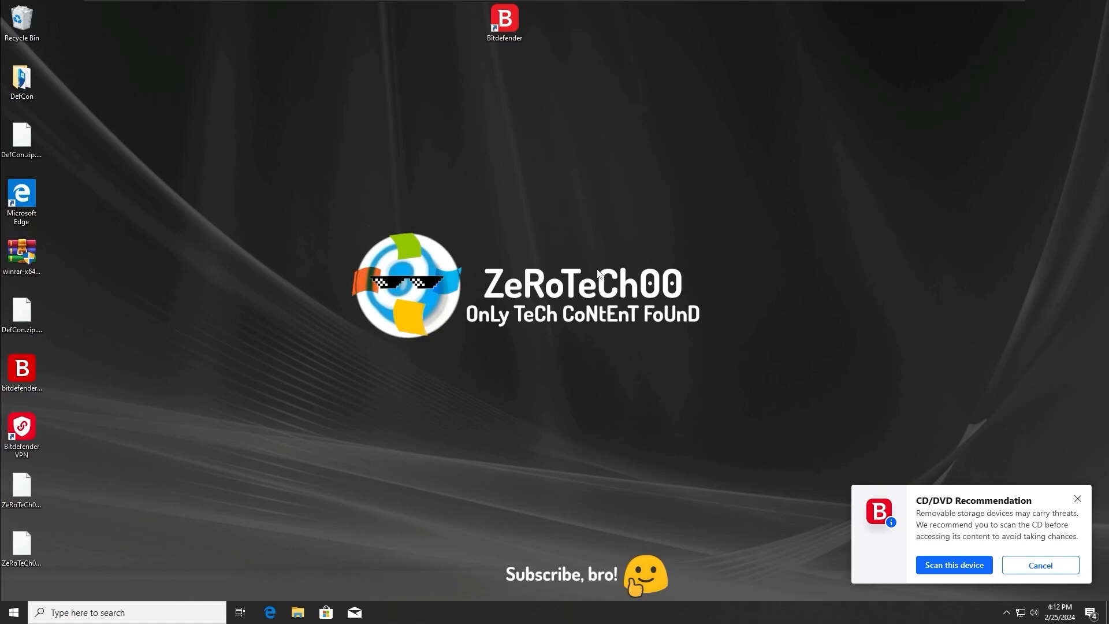
pyautogui.moveTo(311, 198)
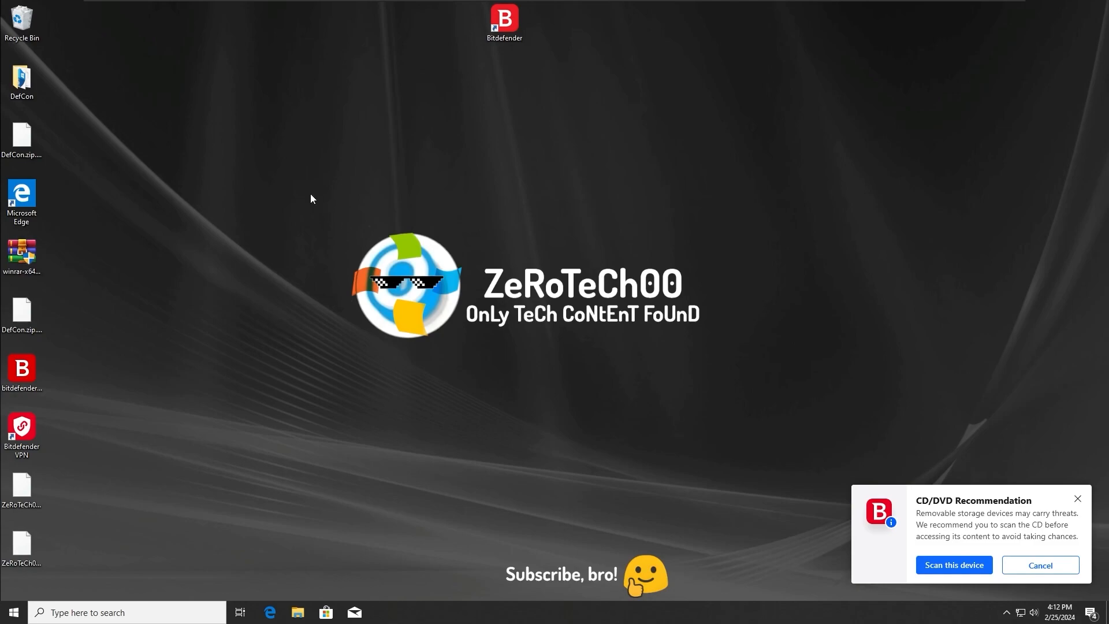
pyautogui.moveTo(716, 379)
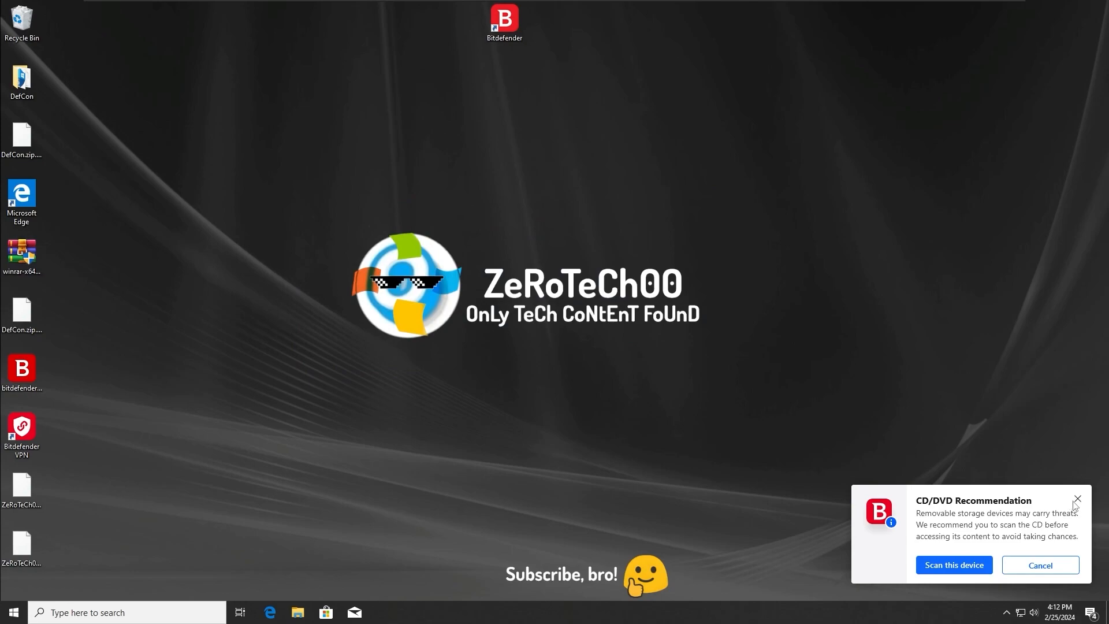
# Step: Dismiss Bitdefender's CD/DVD scan recommendation toast after the restart
pyautogui.click(1078, 499)
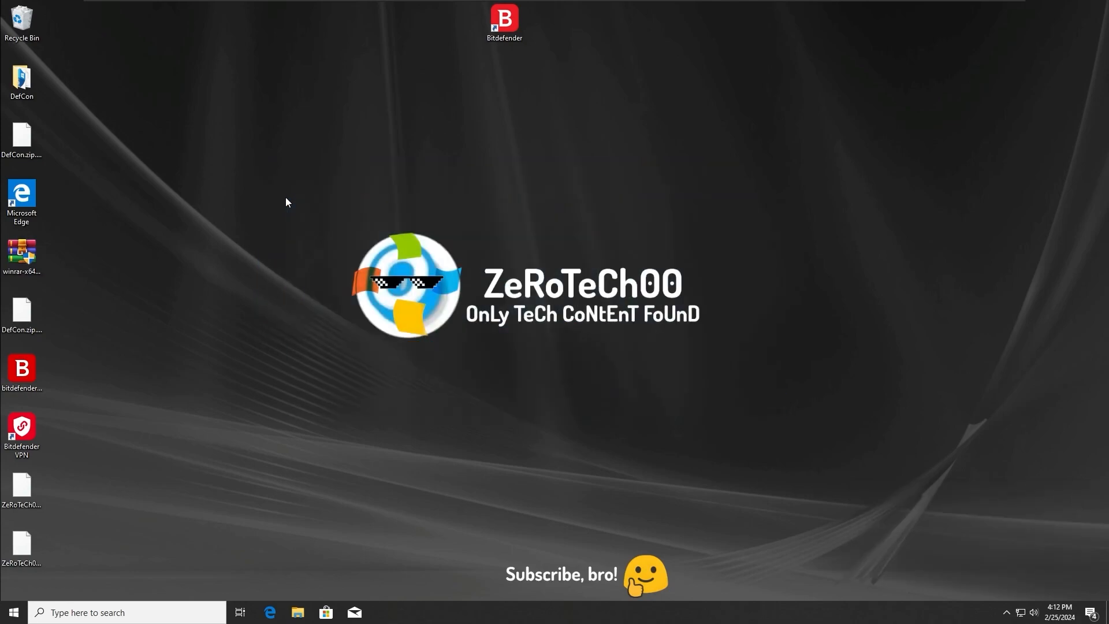
pyautogui.moveTo(257, 180)
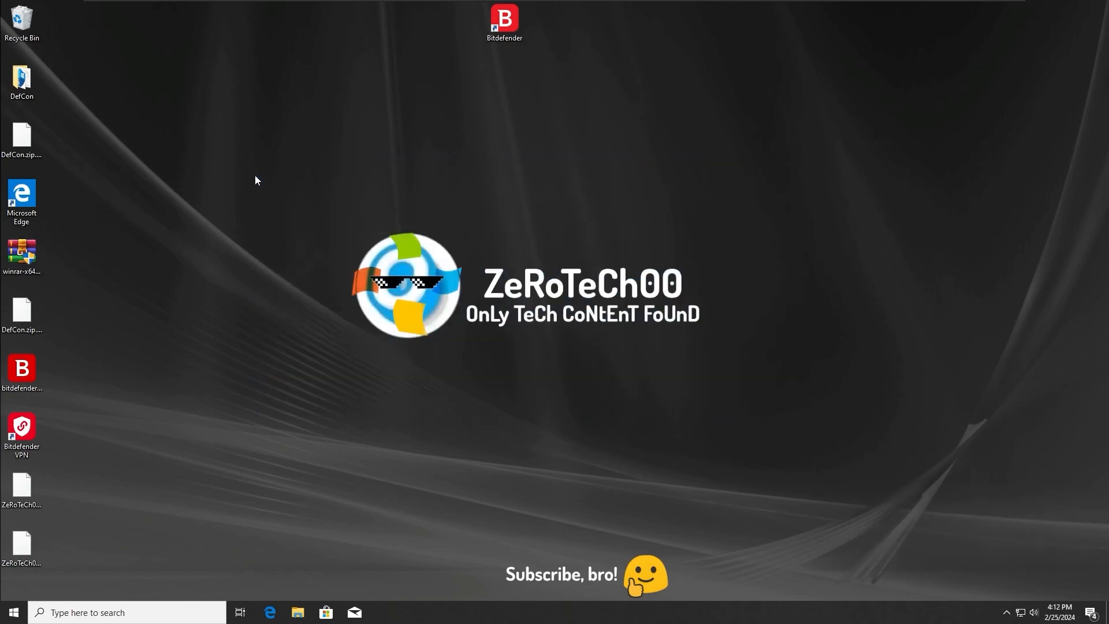
pyautogui.moveTo(757, 399)
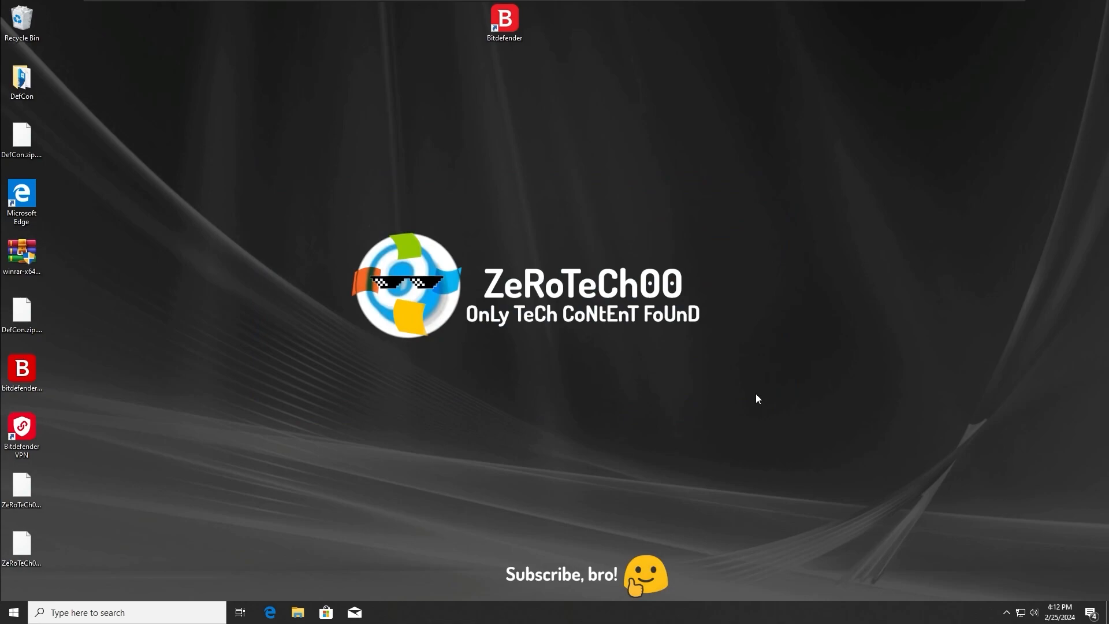
pyautogui.moveTo(591, 83)
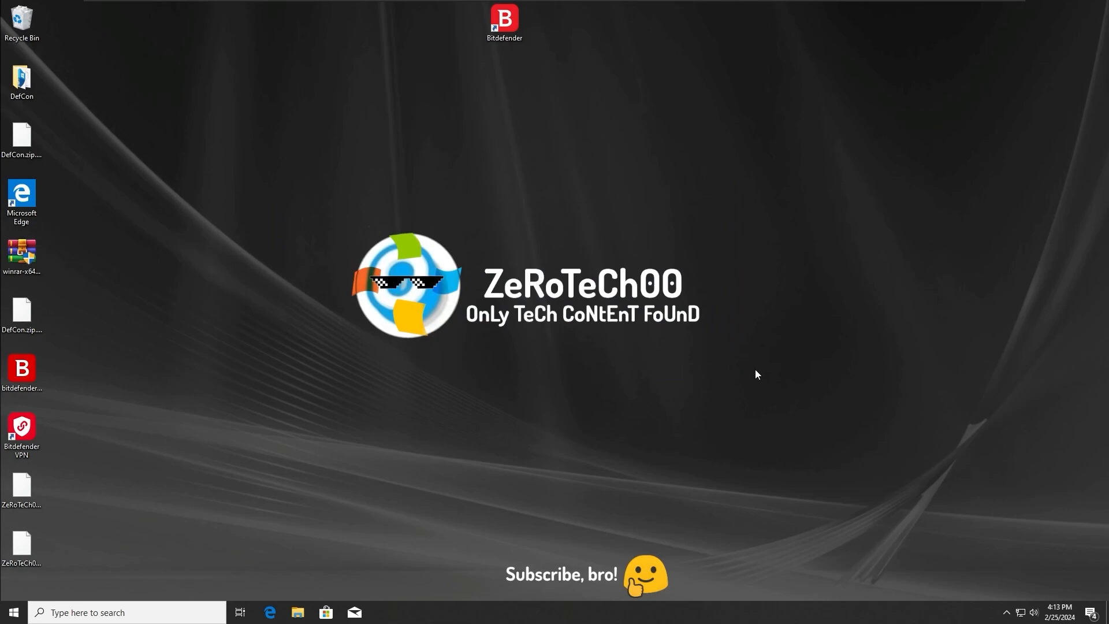
pyautogui.moveTo(710, 436)
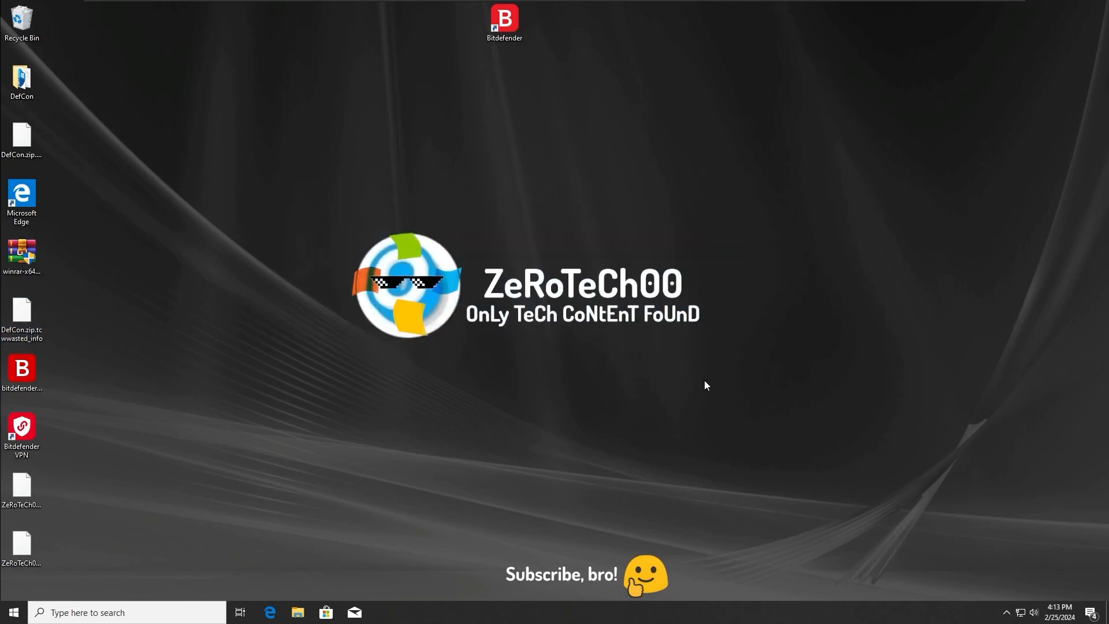
pyautogui.moveTo(499, 267)
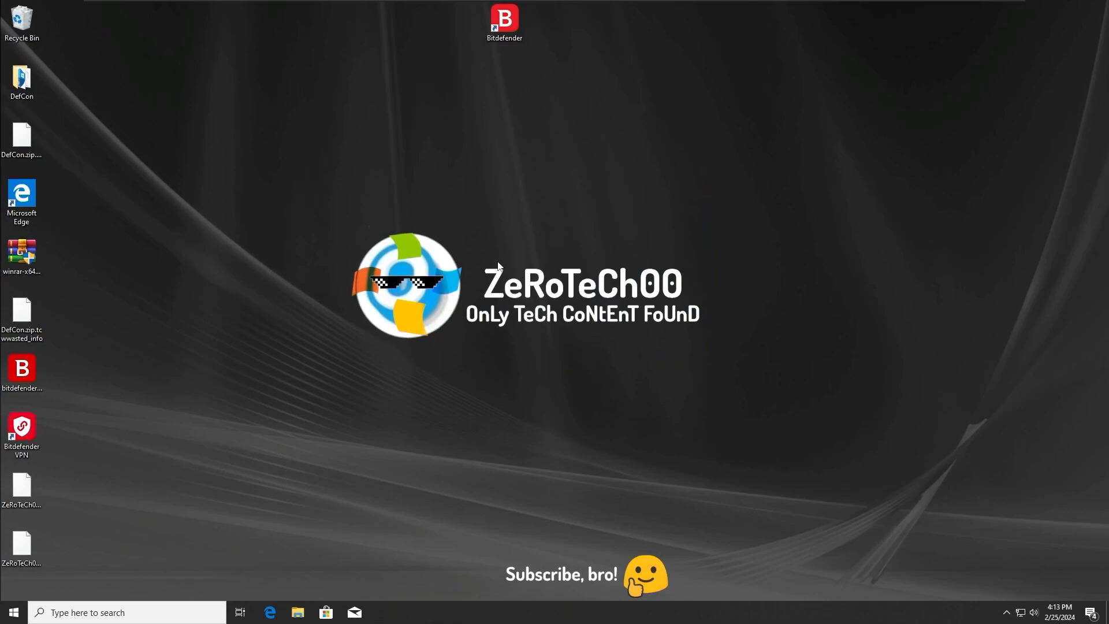
pyautogui.moveTo(944, 326)
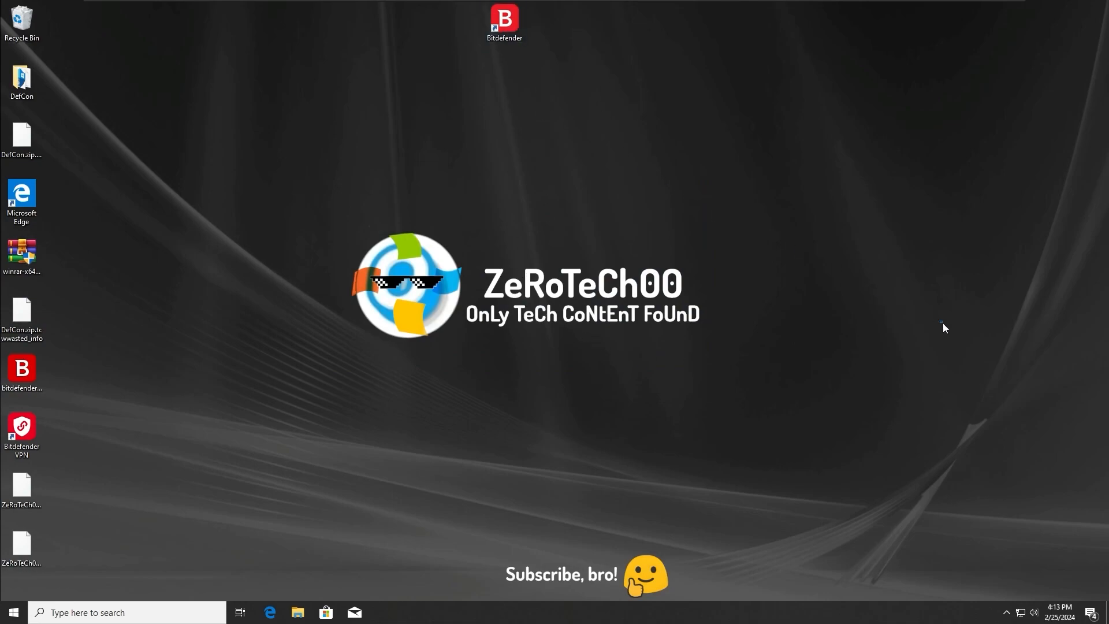
pyautogui.moveTo(388, 169)
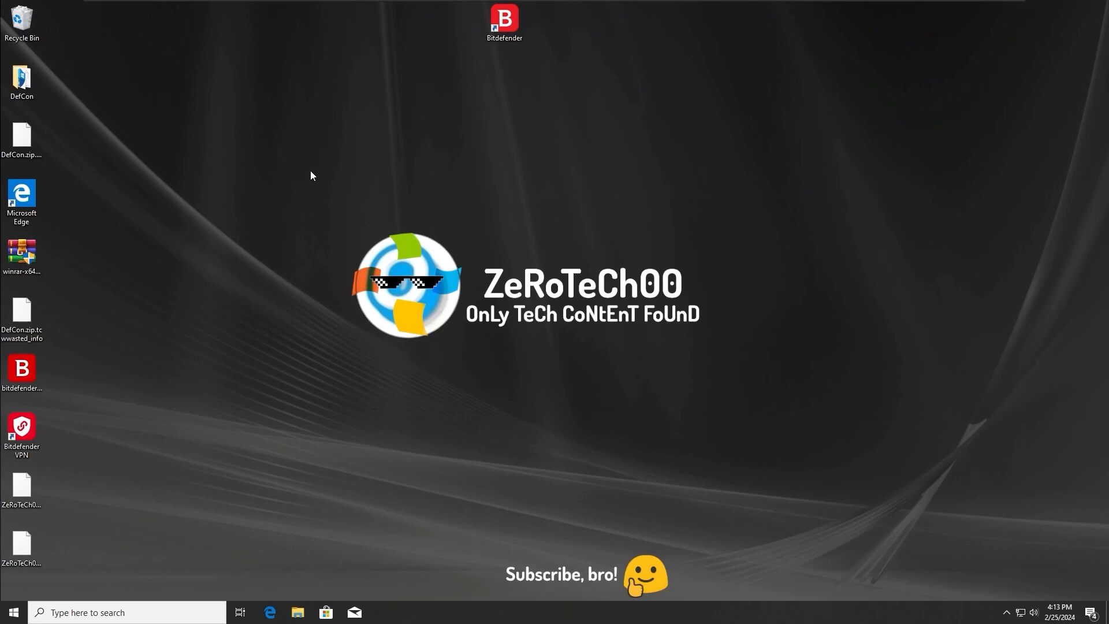
pyautogui.moveTo(248, 178)
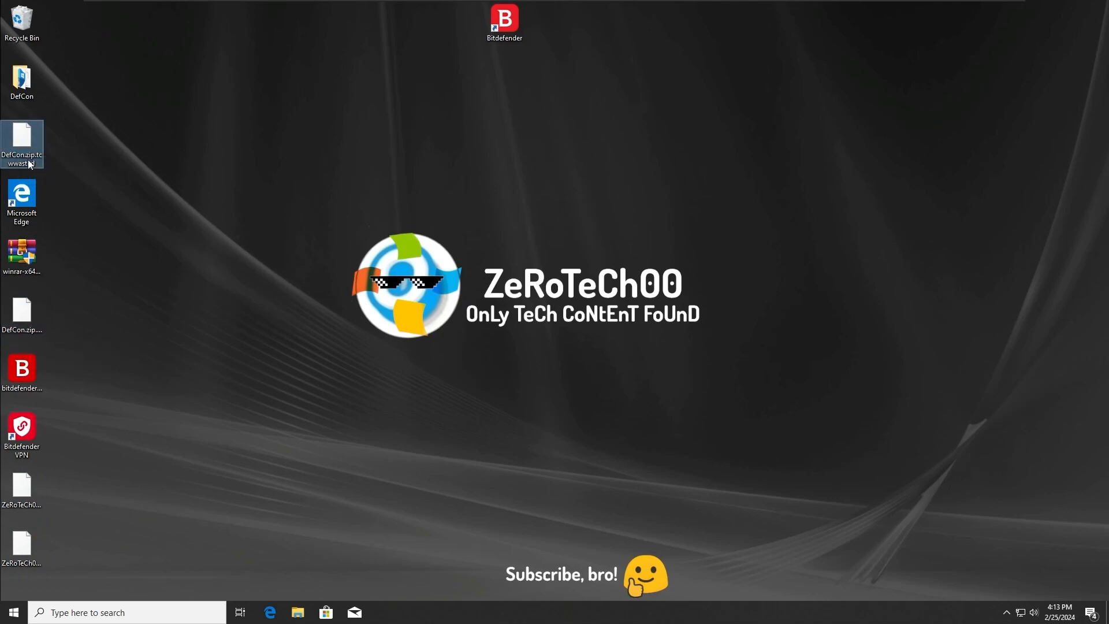
pyautogui.click(137, 332)
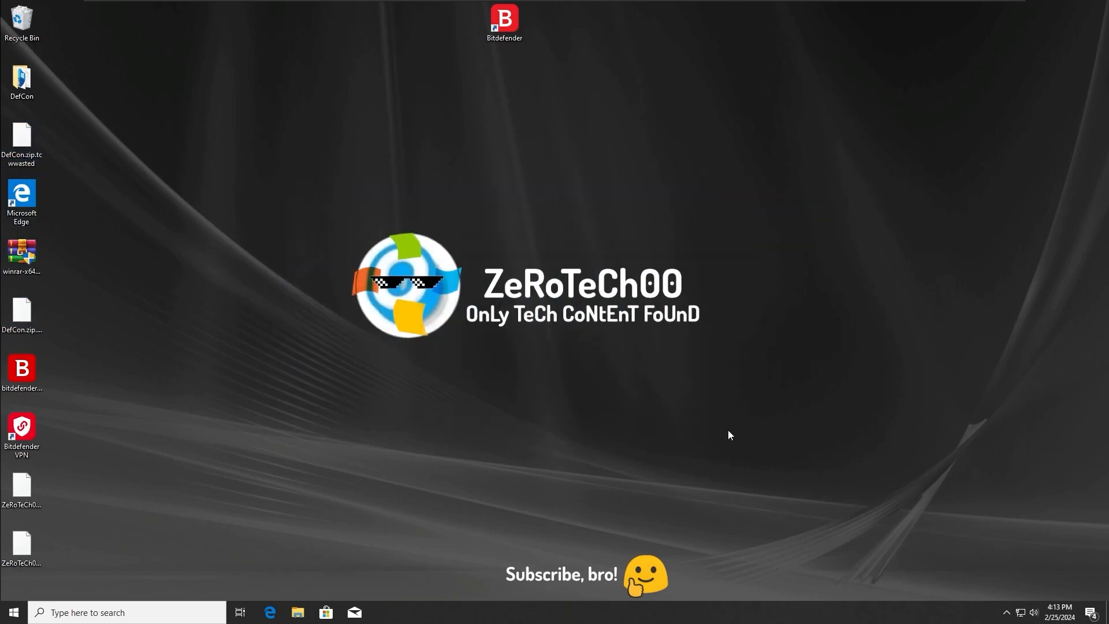
pyautogui.moveTo(672, 405)
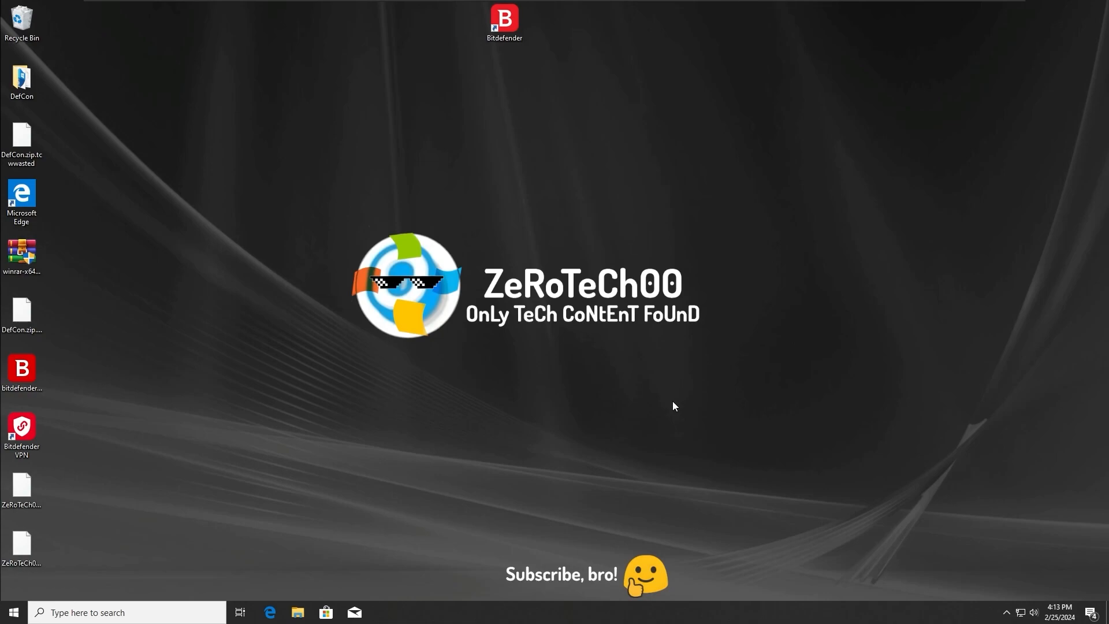
pyautogui.moveTo(21, 487); pyautogui.dragTo(63, 559)
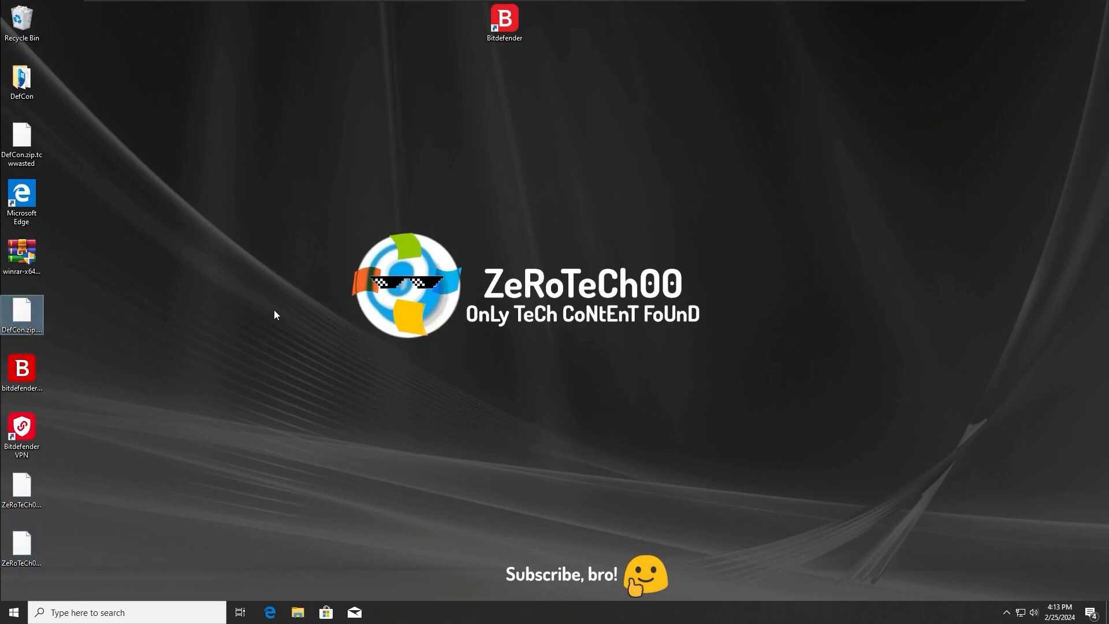
pyautogui.moveTo(271, 312)
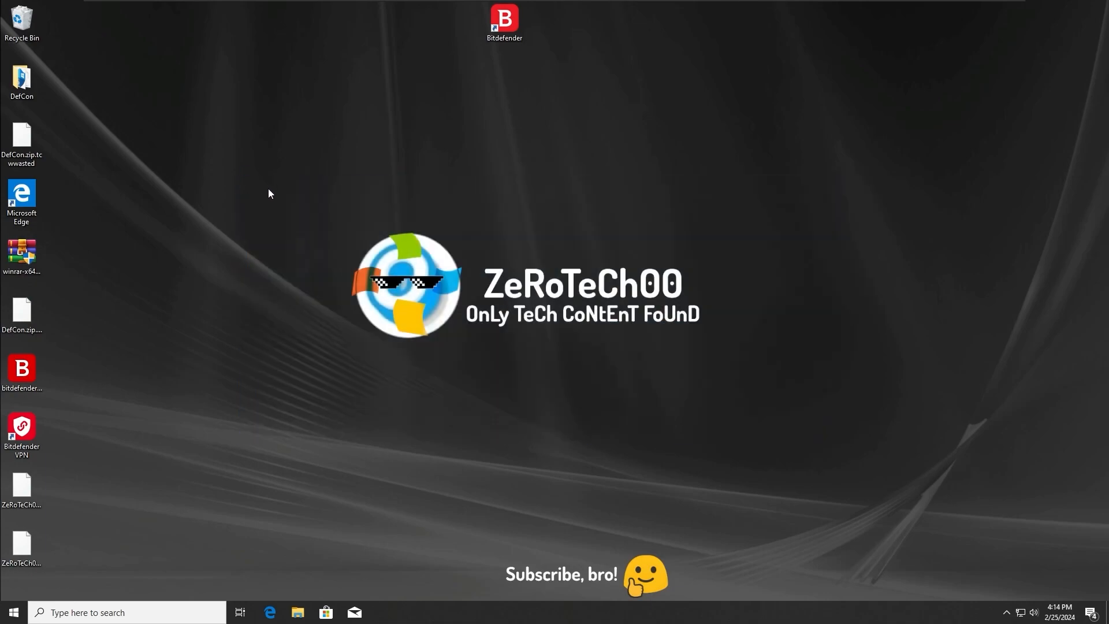
pyautogui.moveTo(298, 215)
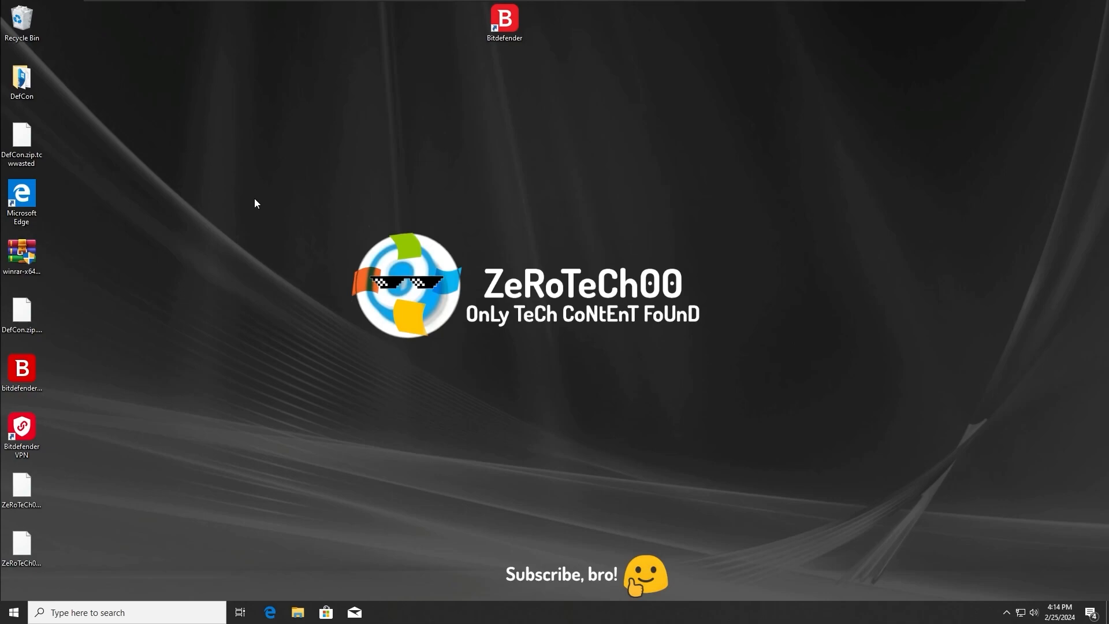
pyautogui.moveTo(295, 195)
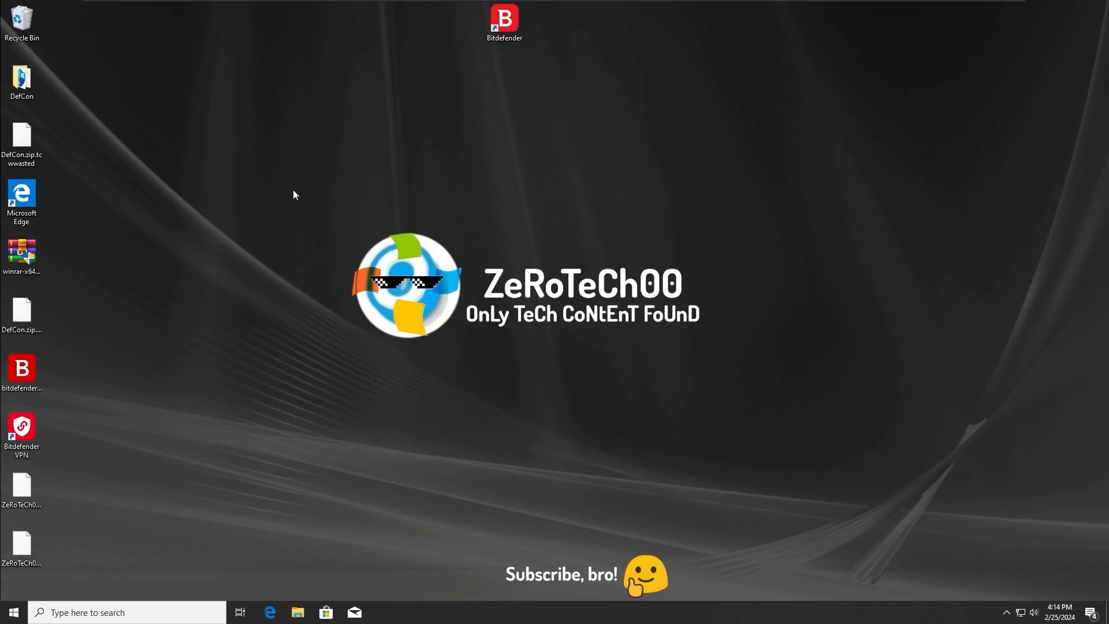
pyautogui.moveTo(761, 474)
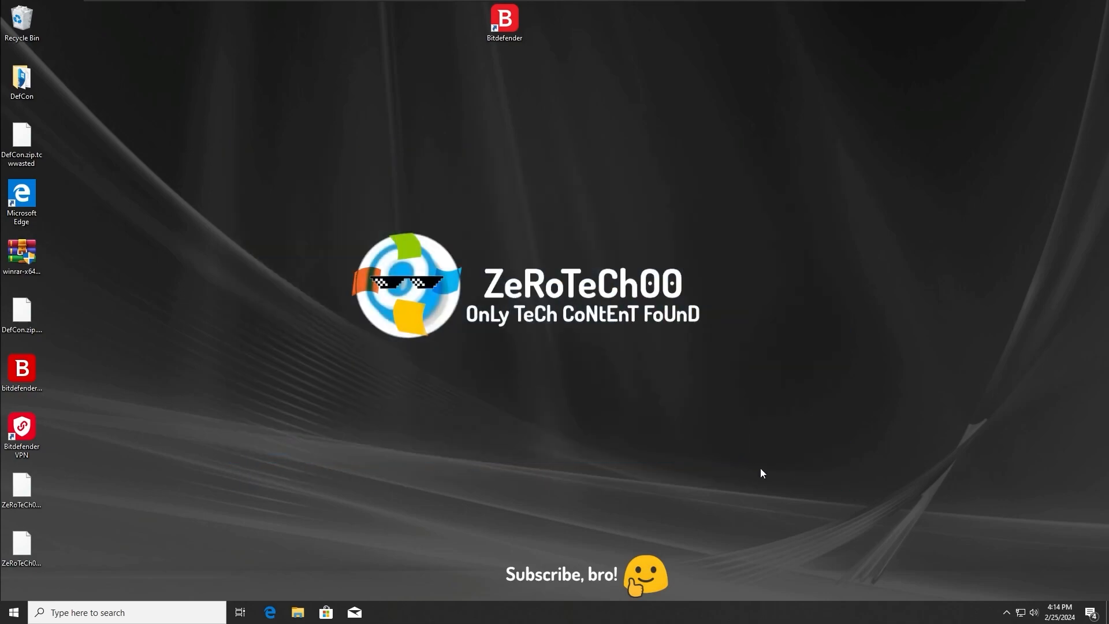
pyautogui.moveTo(255, 183)
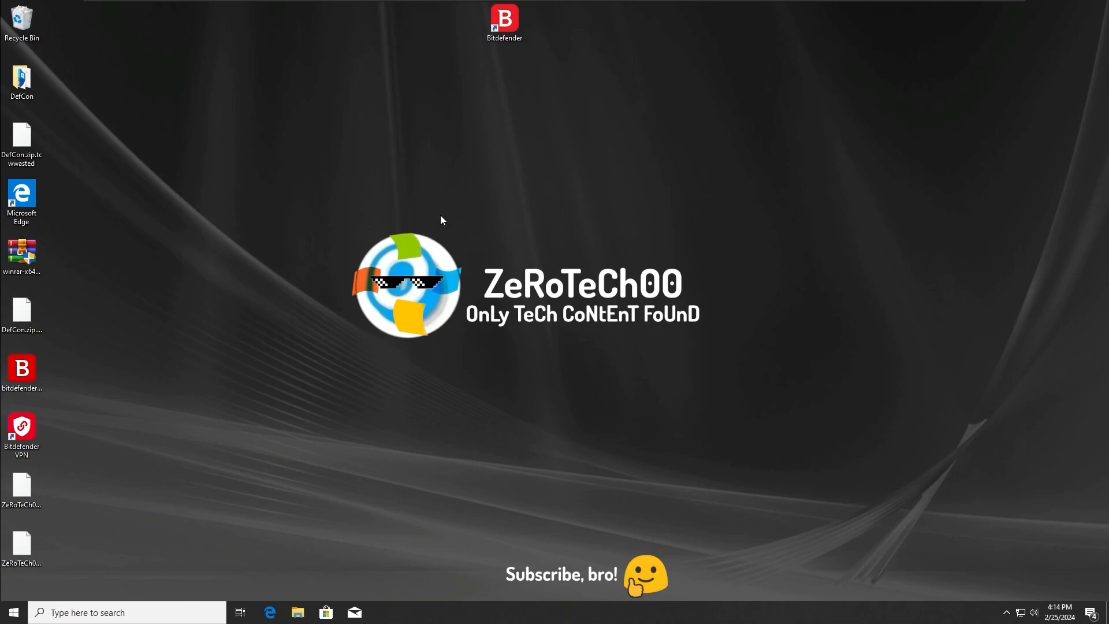
pyautogui.moveTo(437, 226)
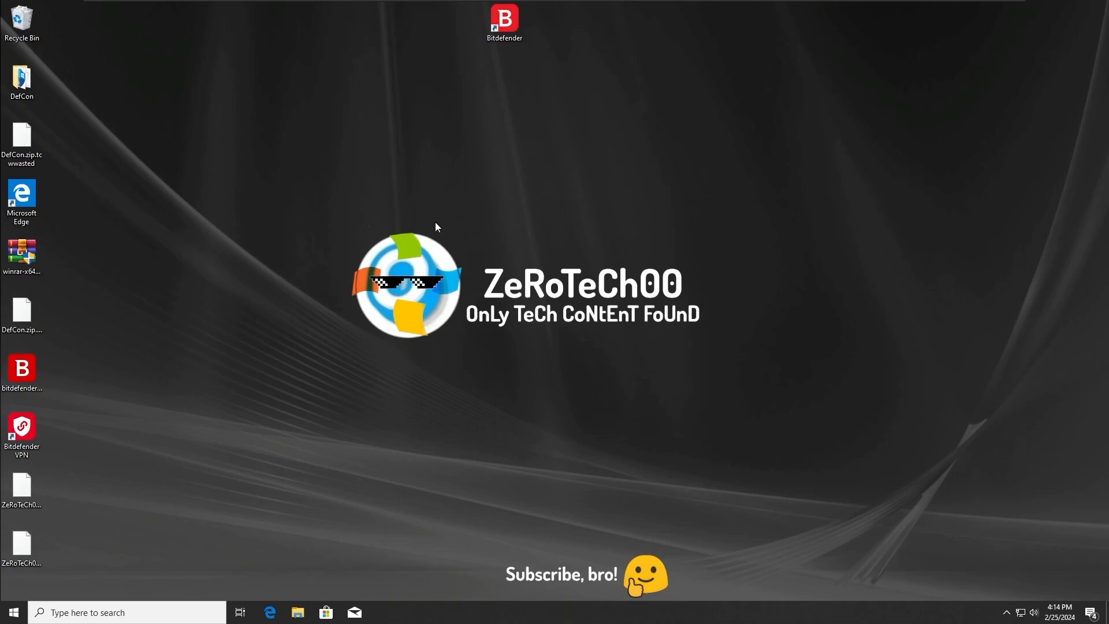